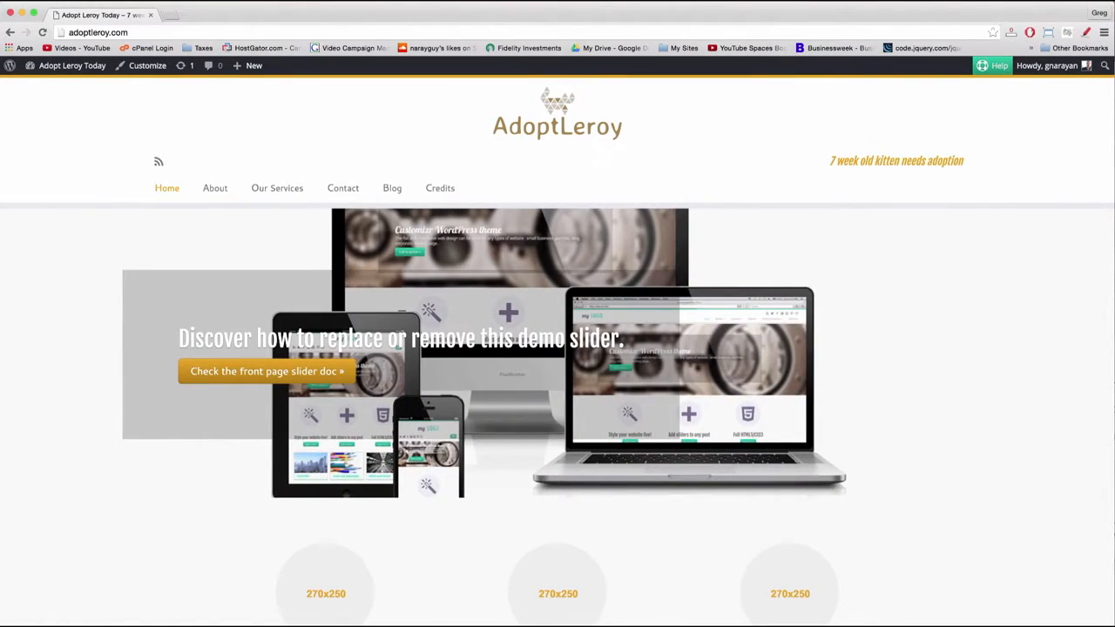
Step: Create a new page from the admin bar and title it 'Front Page'
scroll(down, 3)
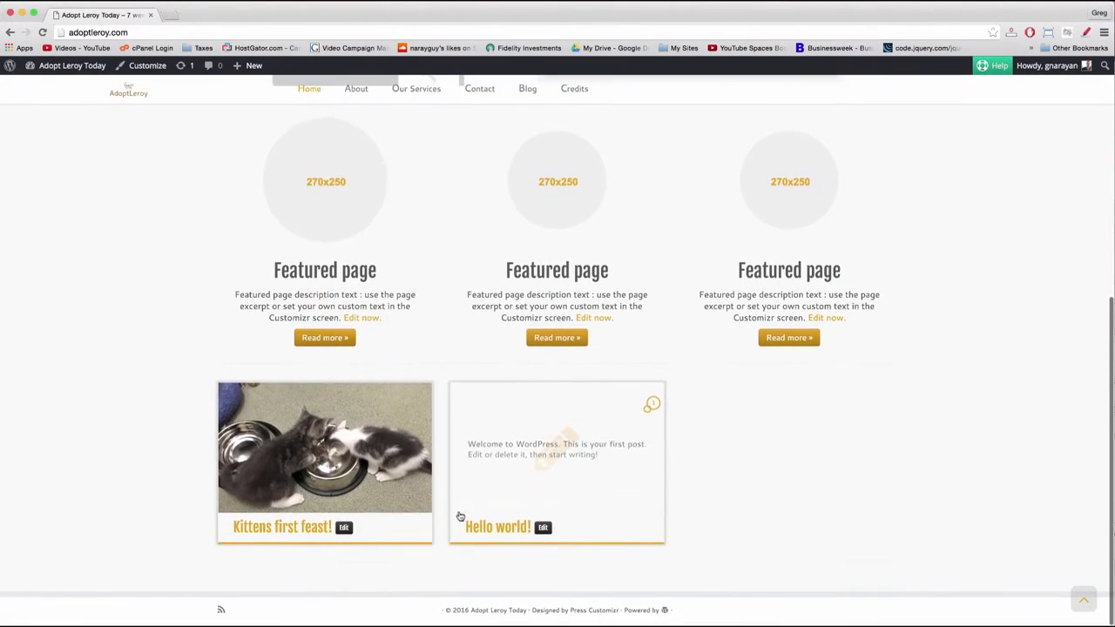
mouse_move(261, 315)
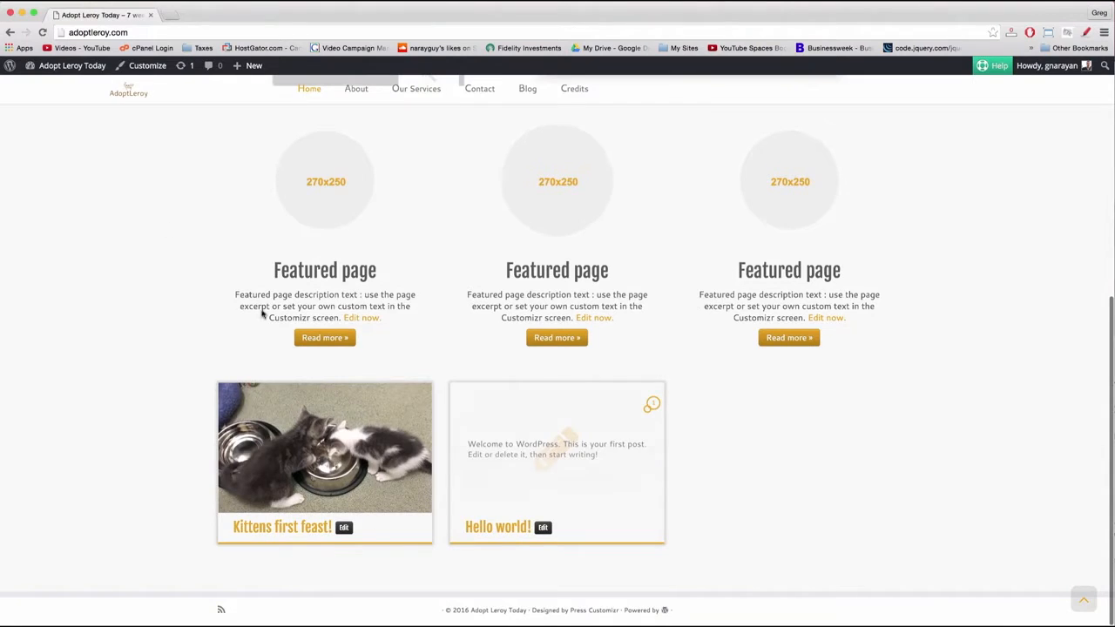
scroll(up, 3)
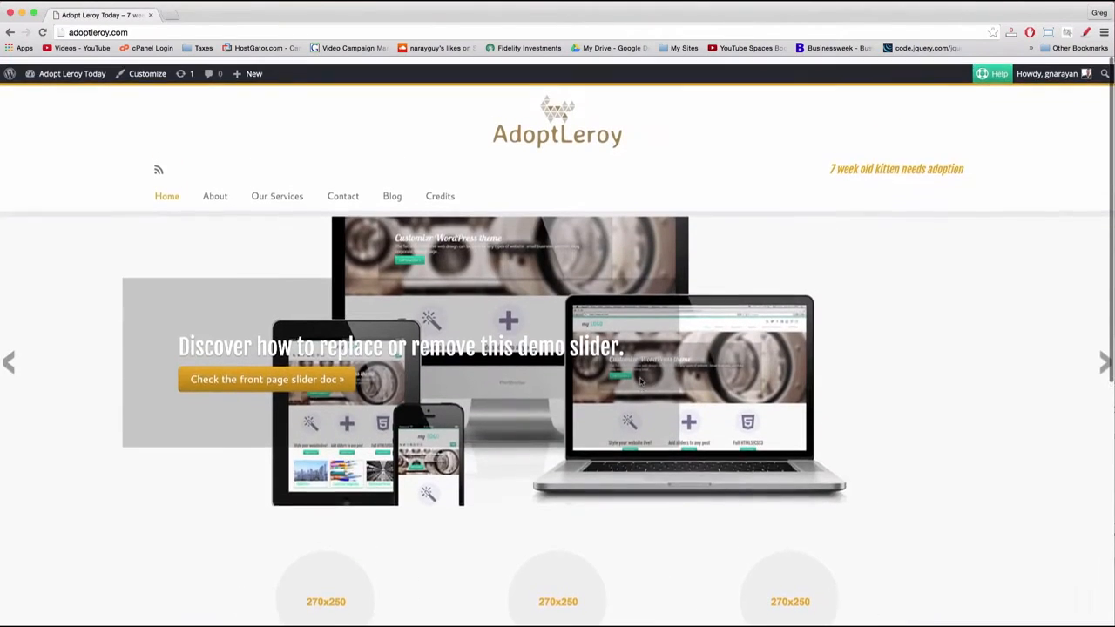
scroll(down, 3)
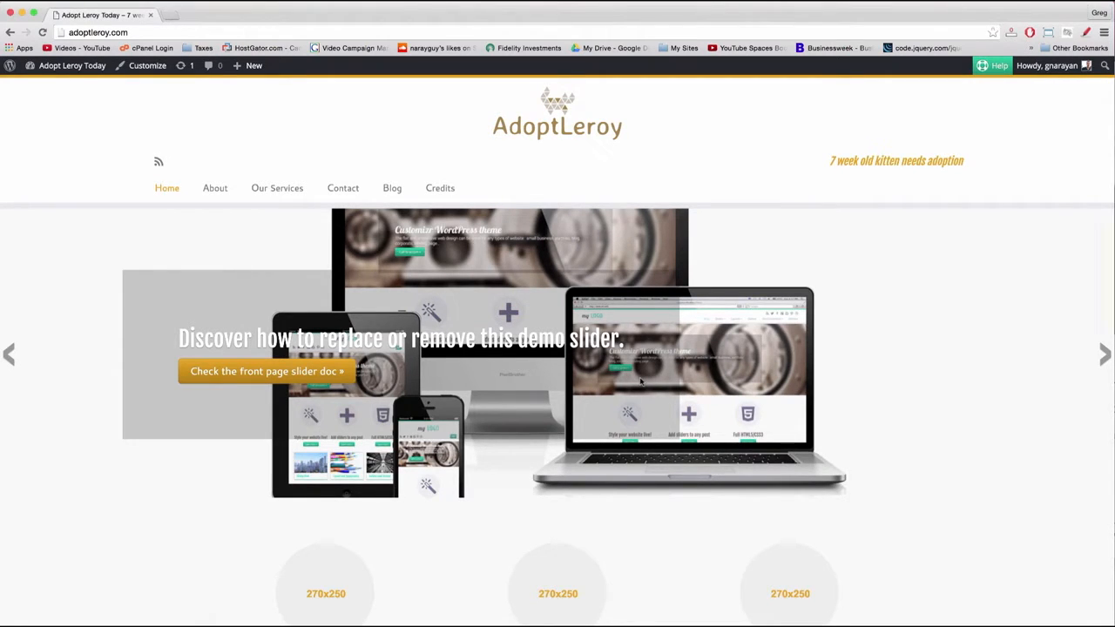
mouse_move(635, 125)
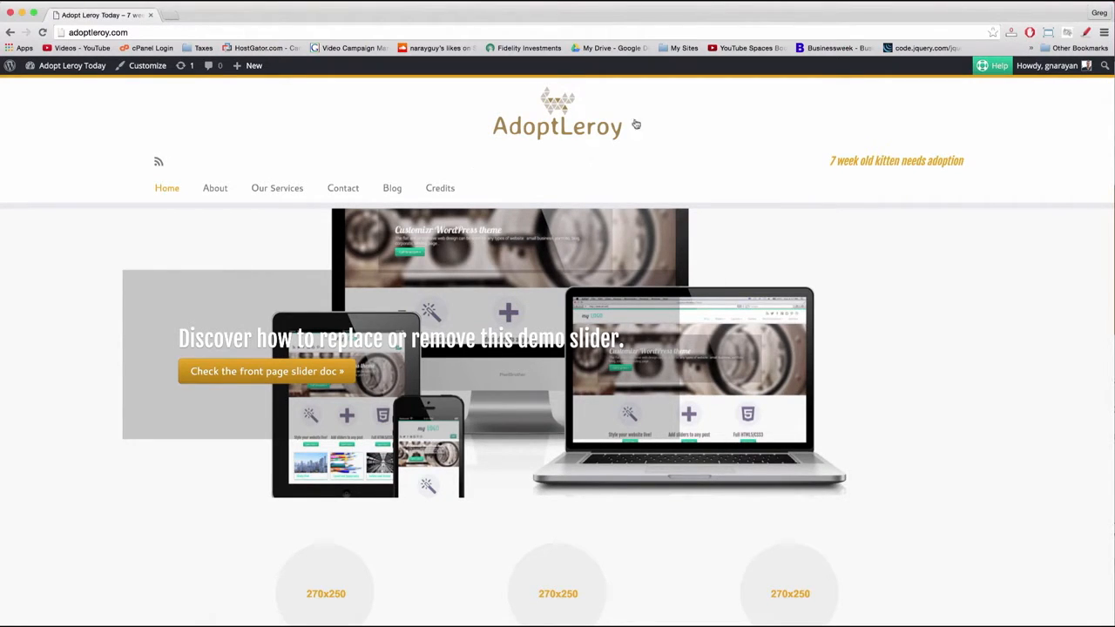
scroll(down, 3)
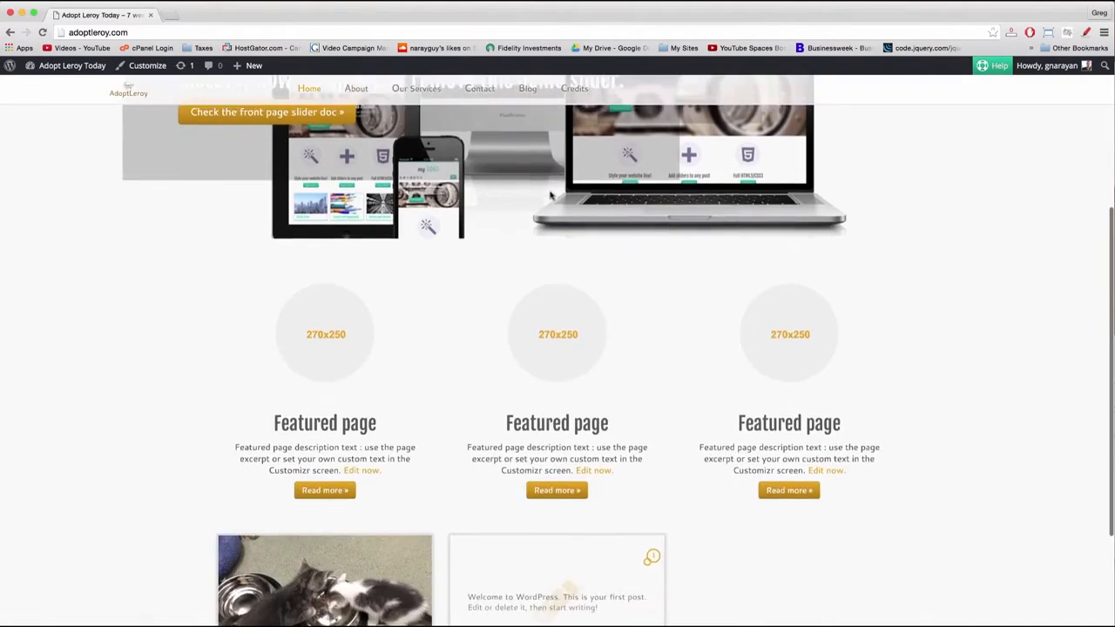
scroll(down, 3)
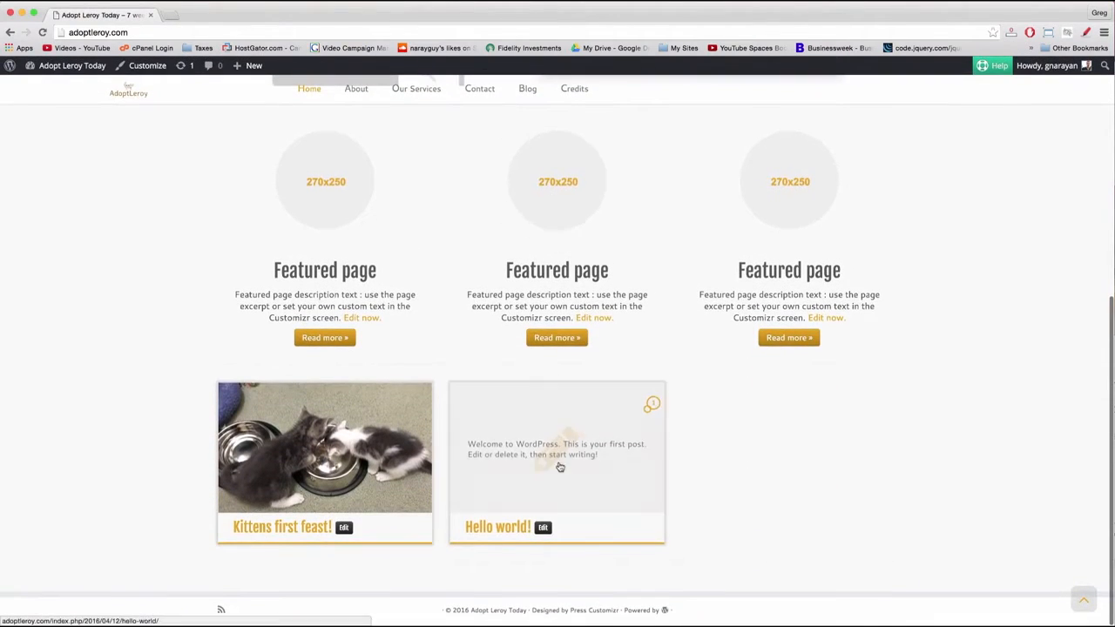
scroll(up, 3)
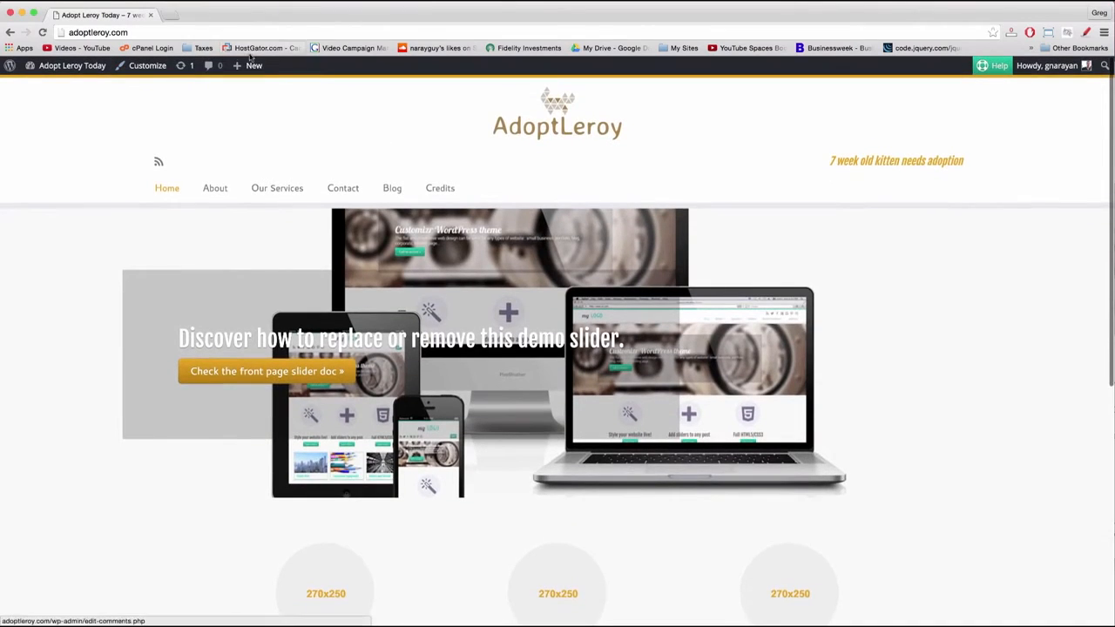
click(254, 65)
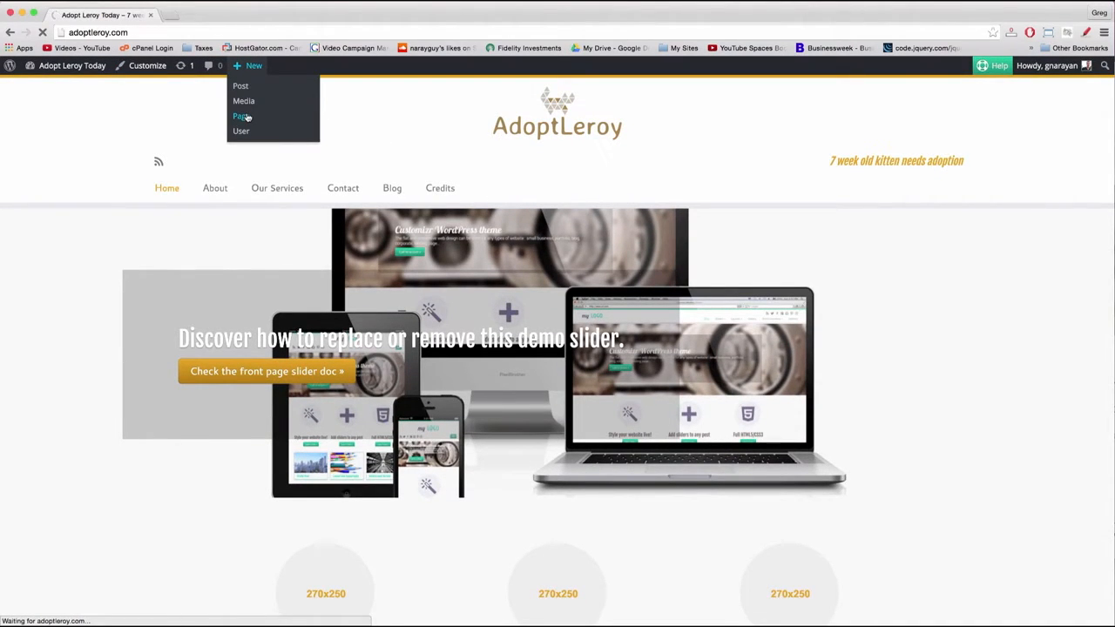
click(240, 116)
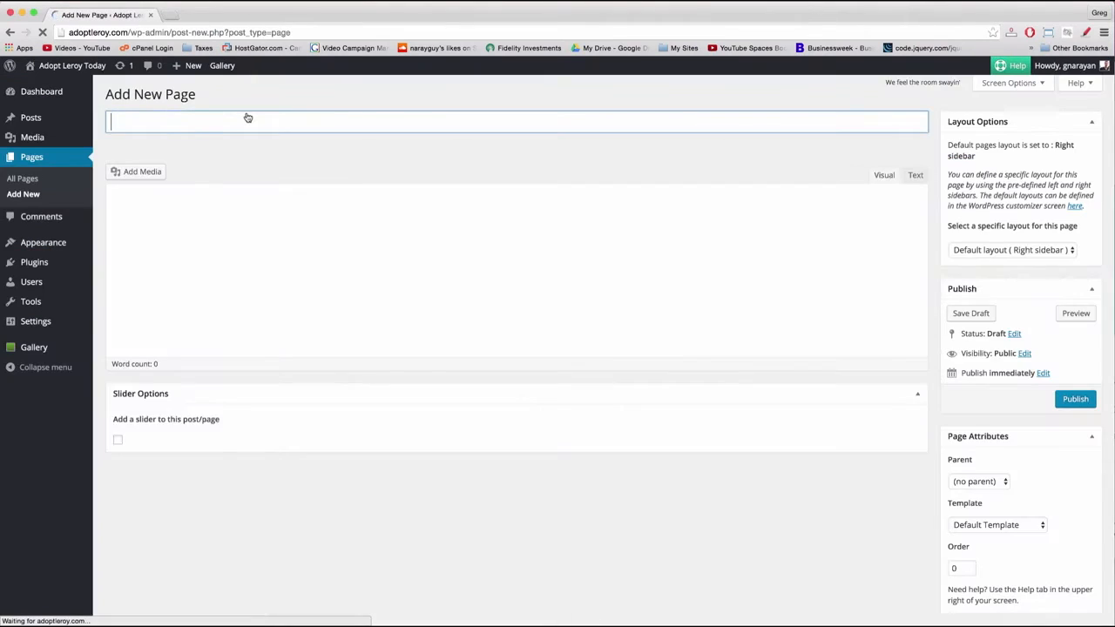
text(F)
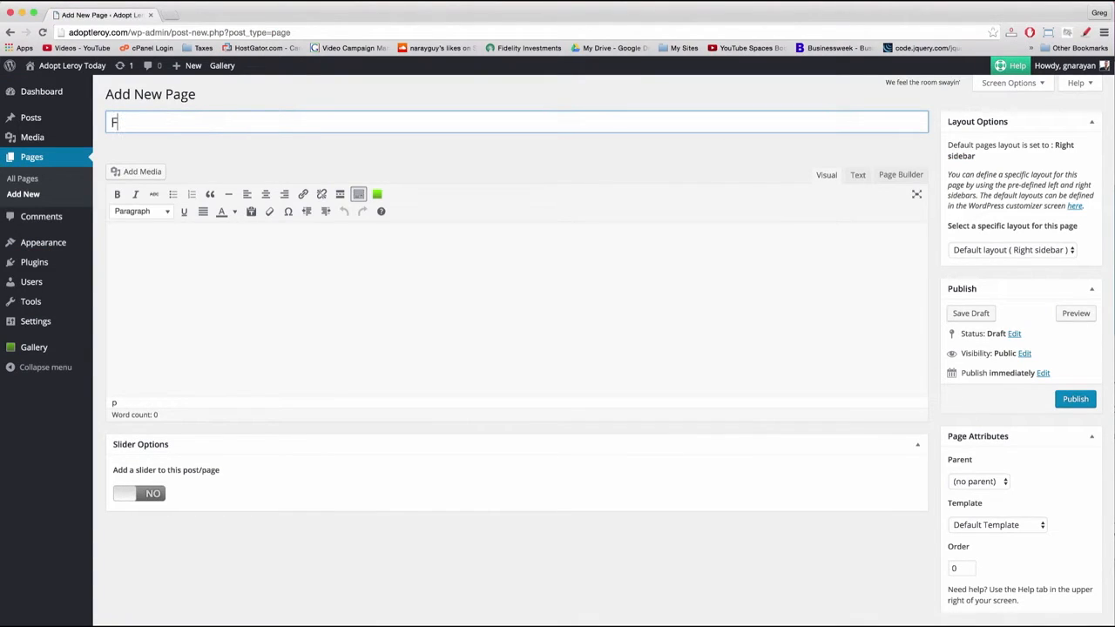
text(ront Page)
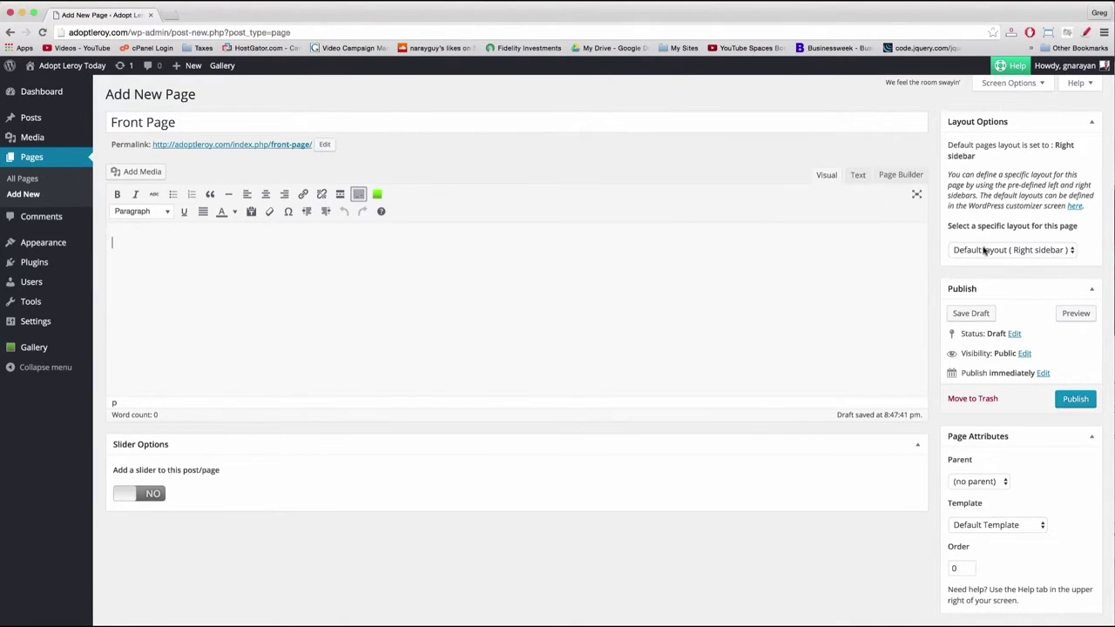
Step: Apply 'No sidebars : full width layout', publish Front Page, and return to the home page
click(1012, 250)
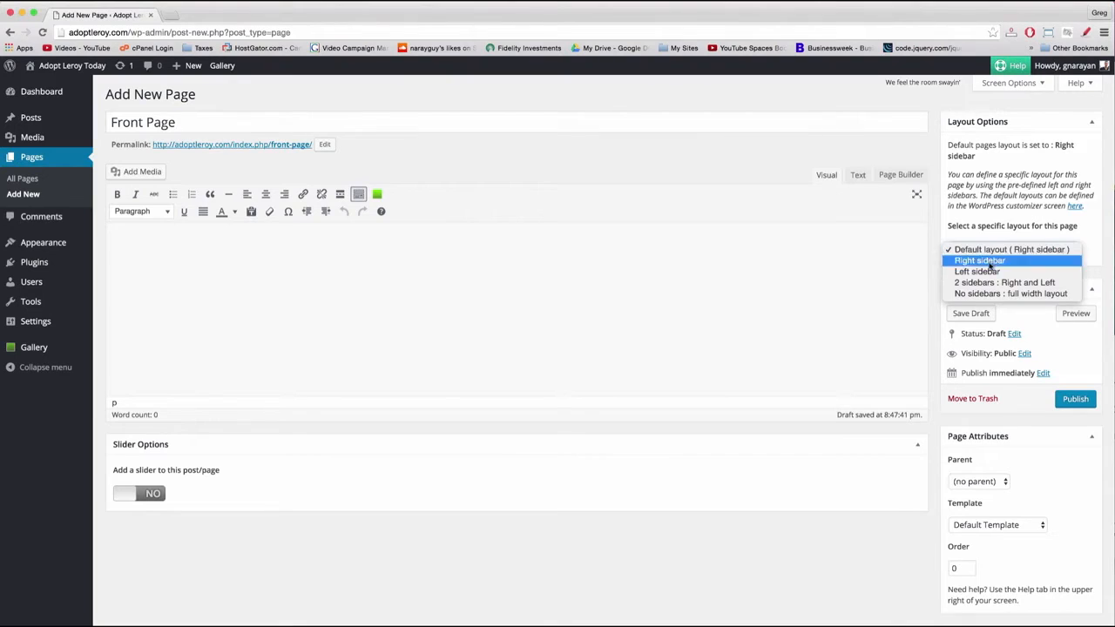
click(1010, 294)
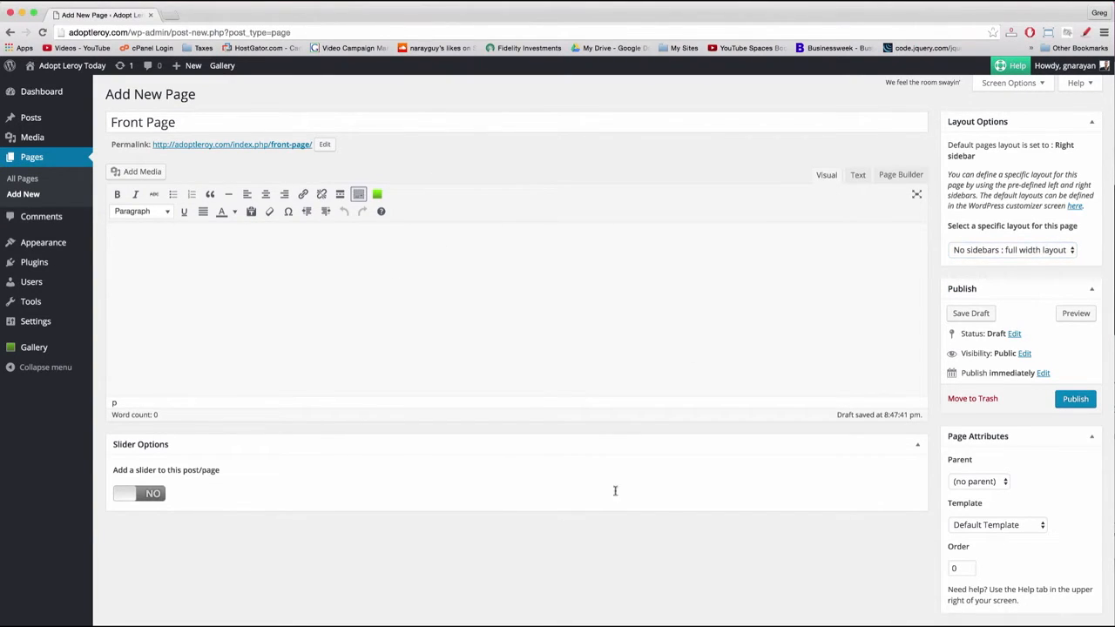
mouse_move(756, 577)
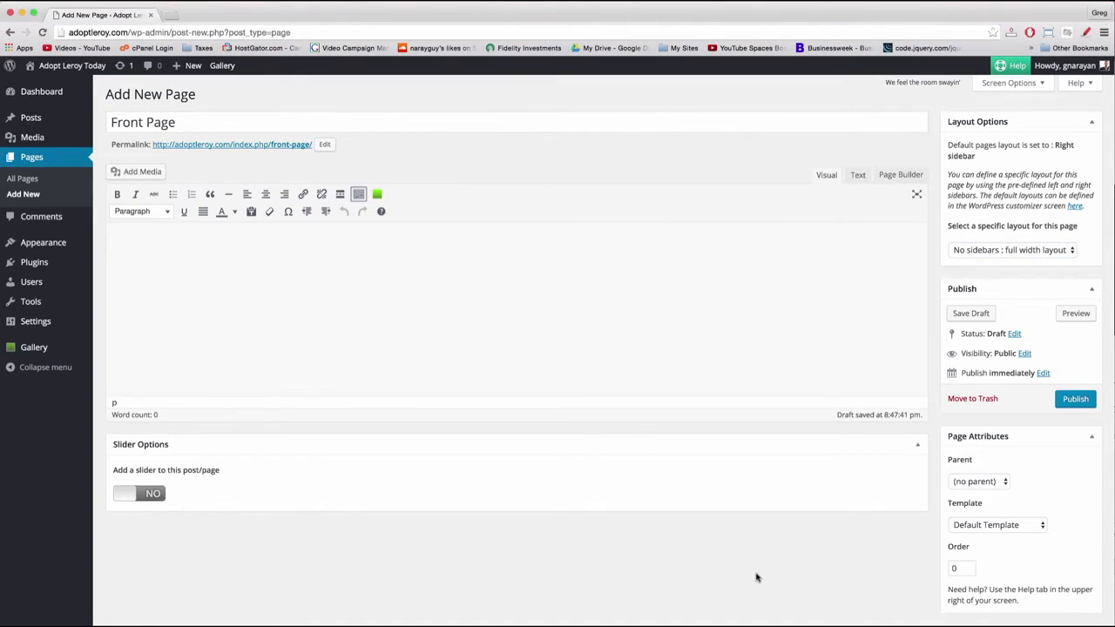
mouse_move(569, 213)
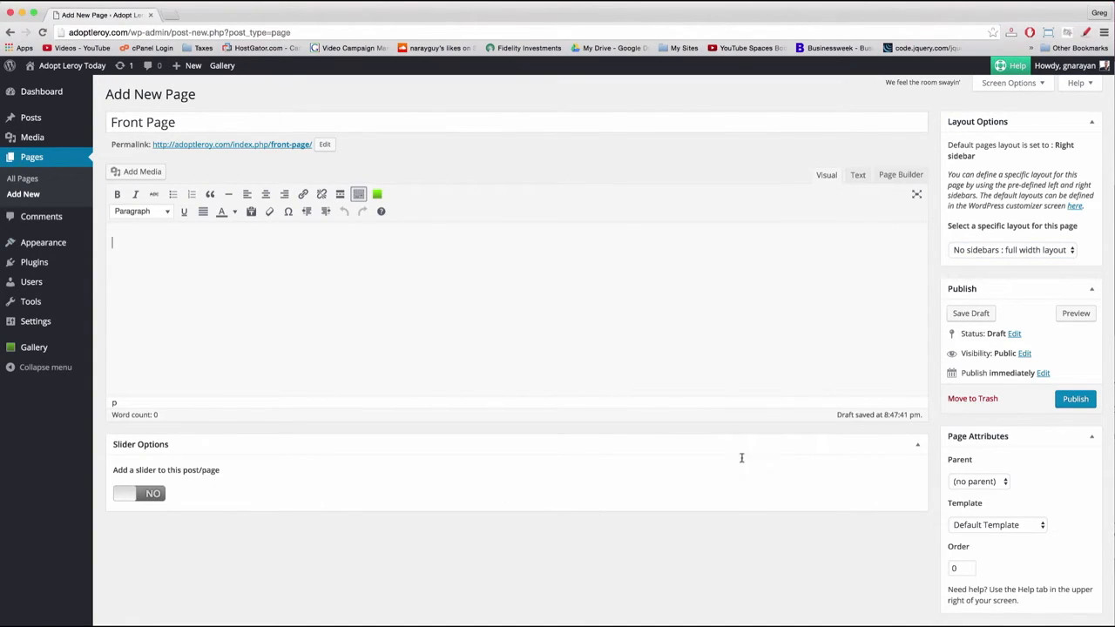
mouse_move(1023, 250)
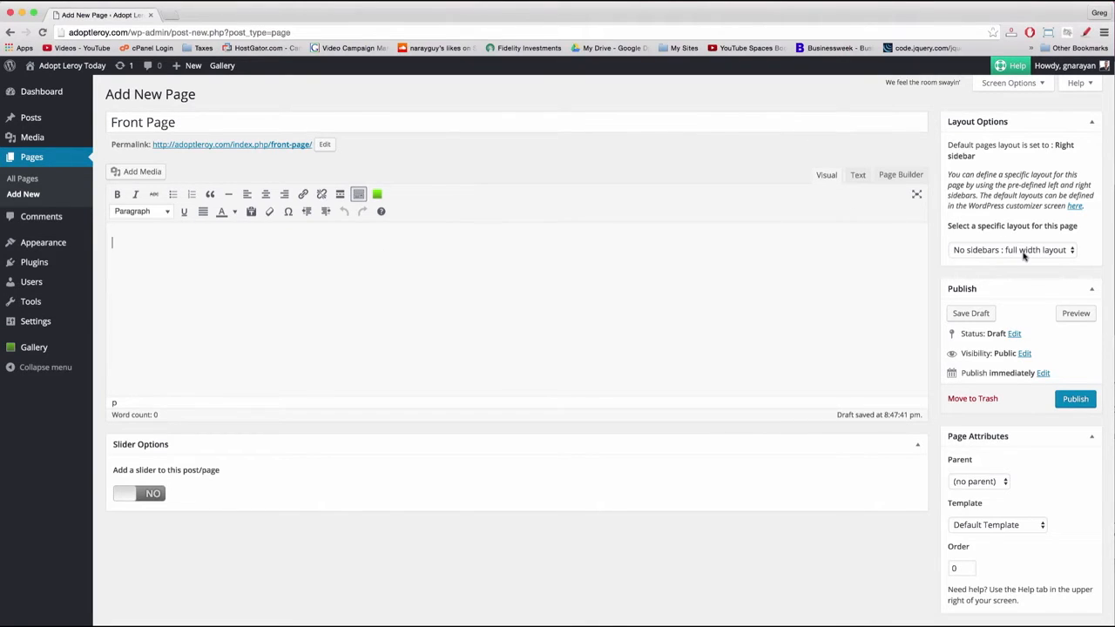
mouse_move(479, 310)
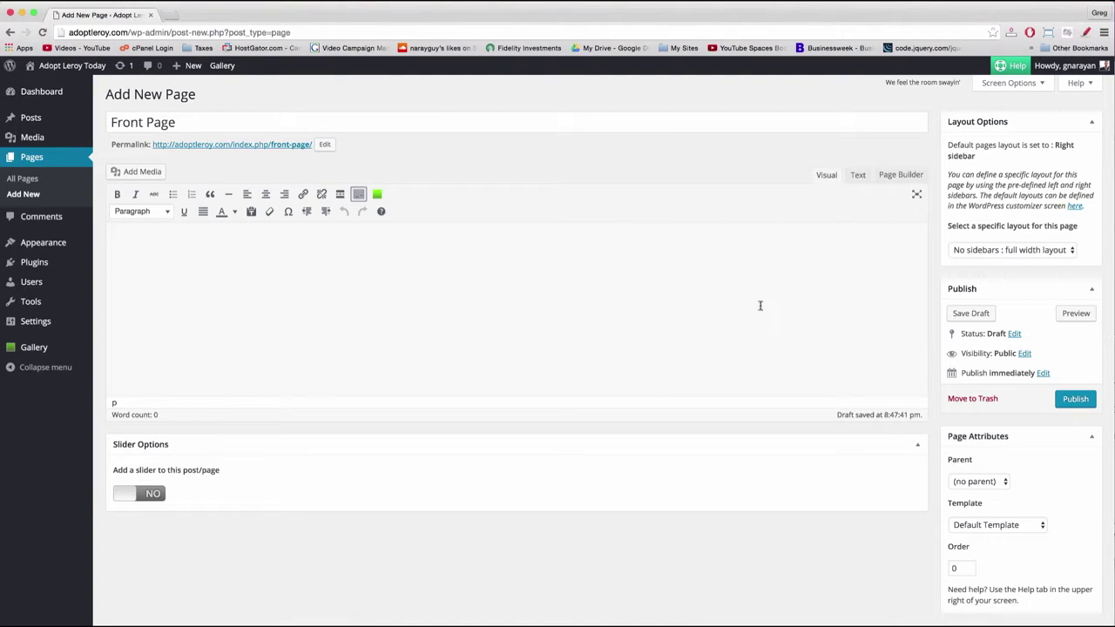
click(1074, 398)
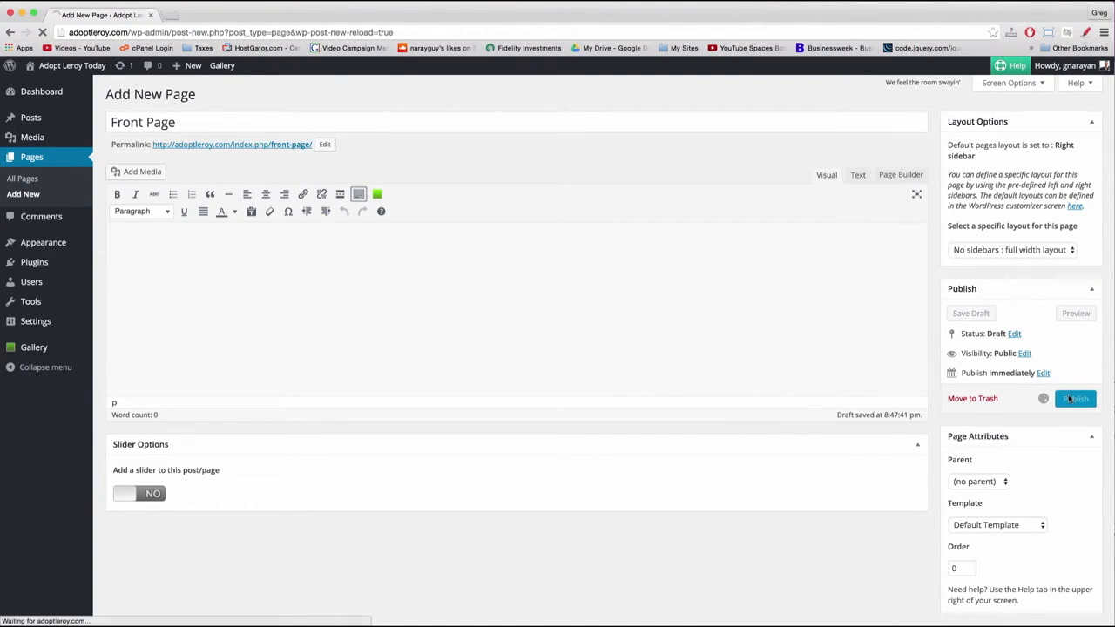
click(1077, 399)
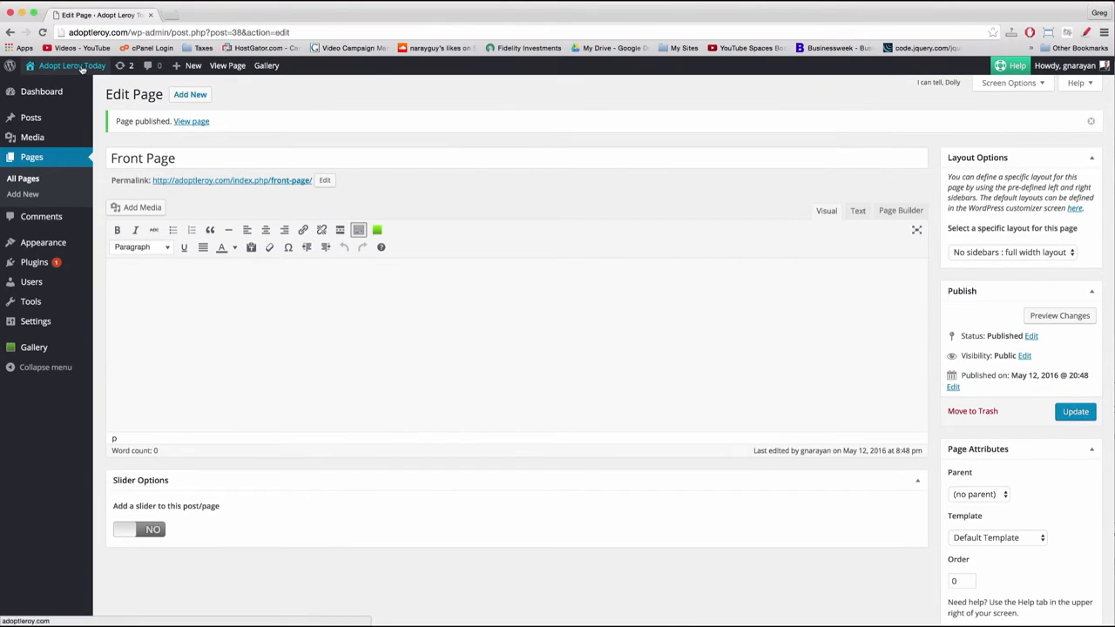
click(74, 67)
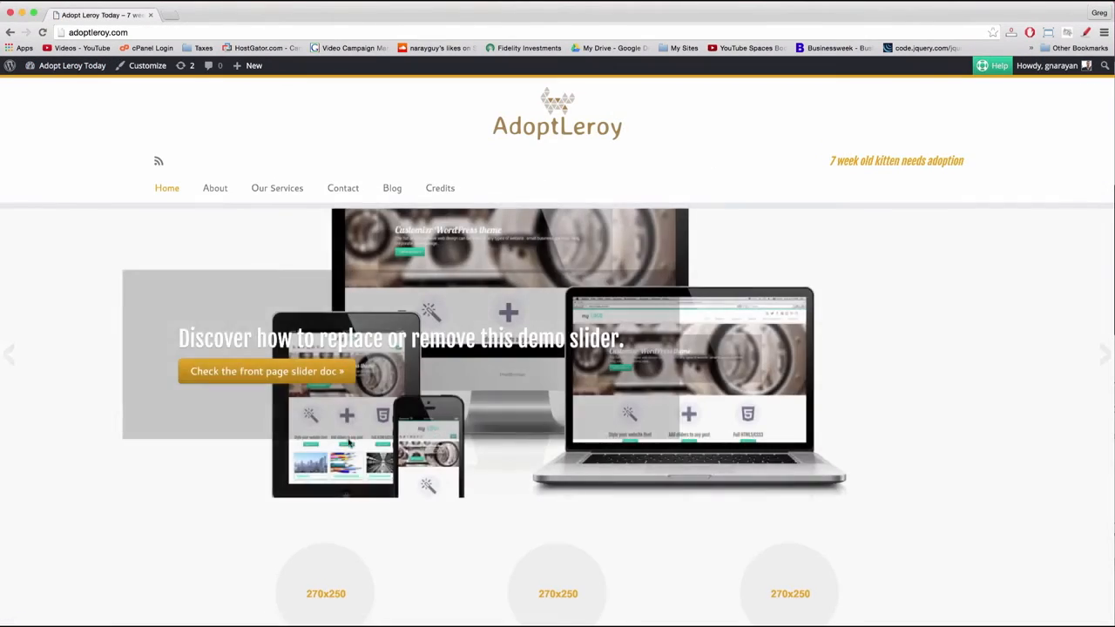
scroll(down, 3)
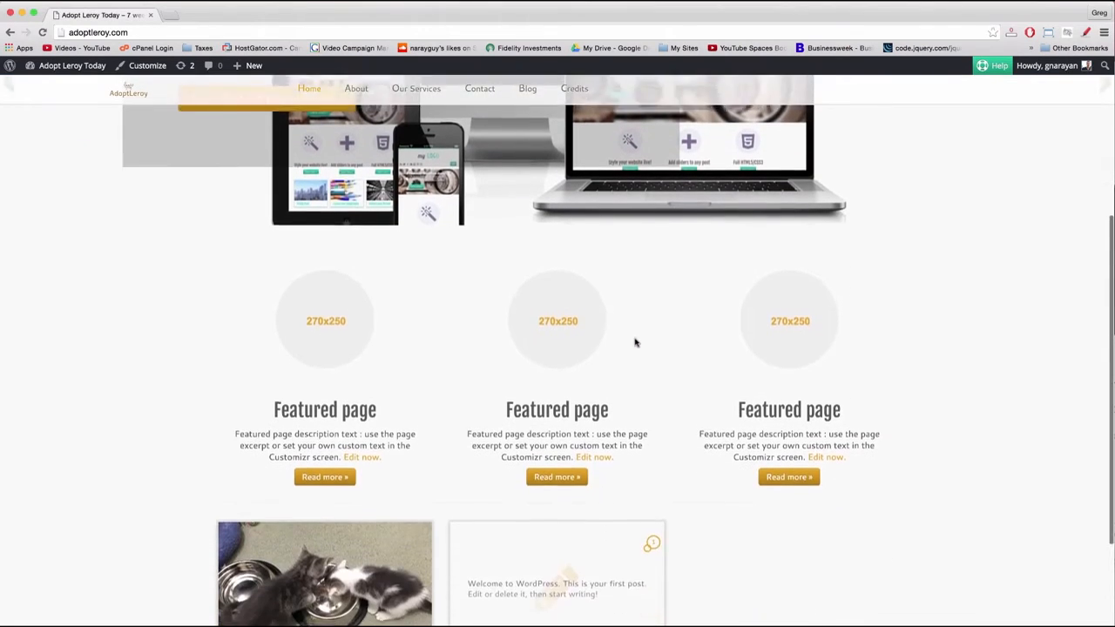
scroll(down, 3)
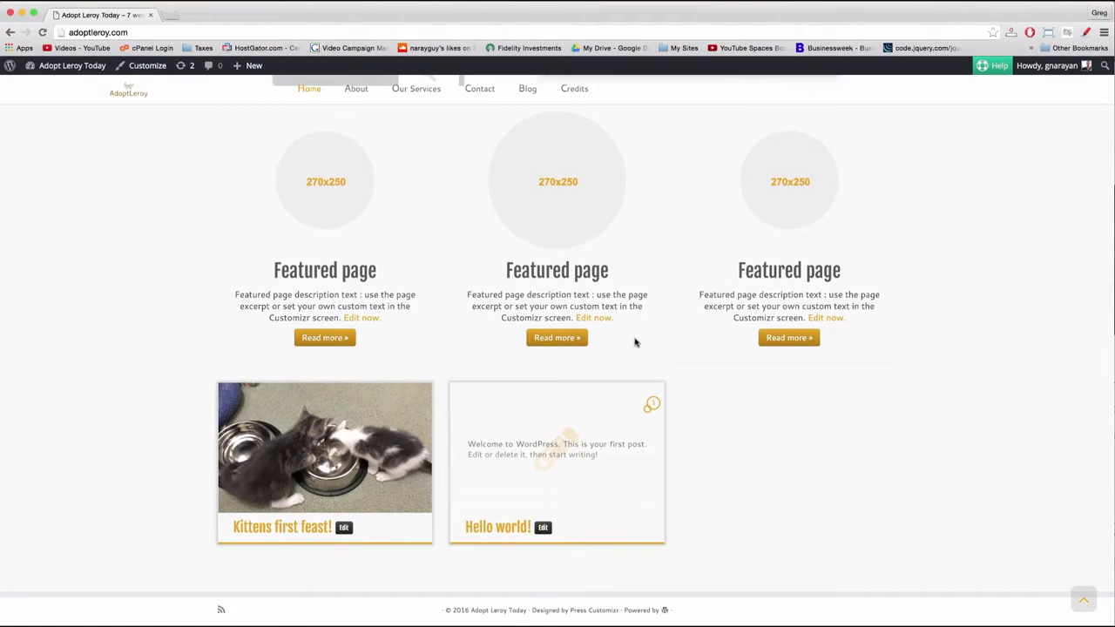
scroll(up, 3)
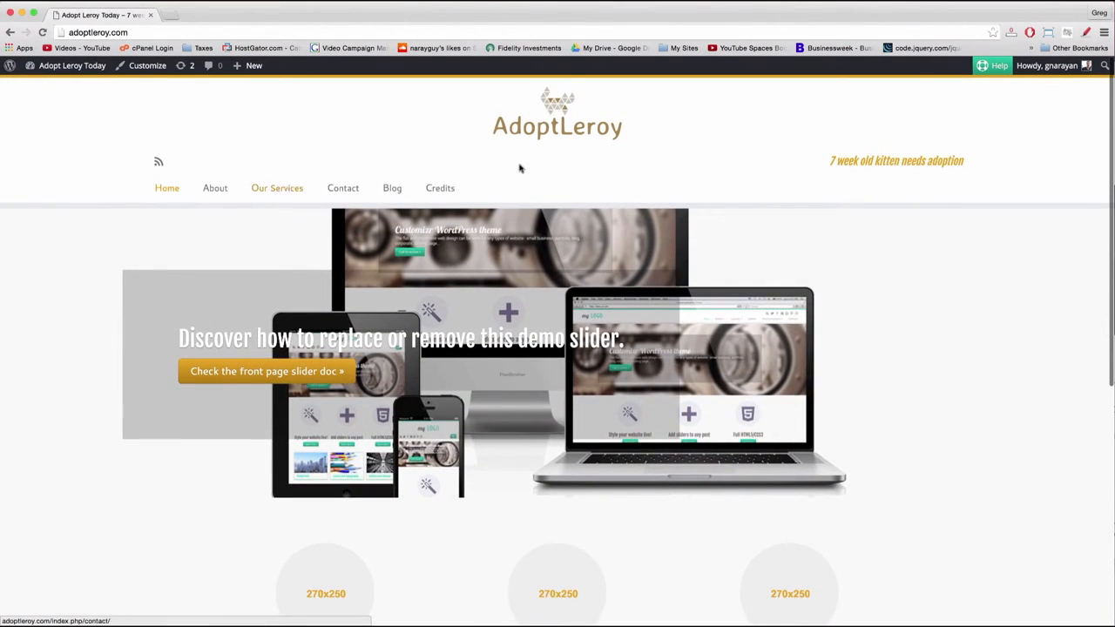
scroll(down, 3)
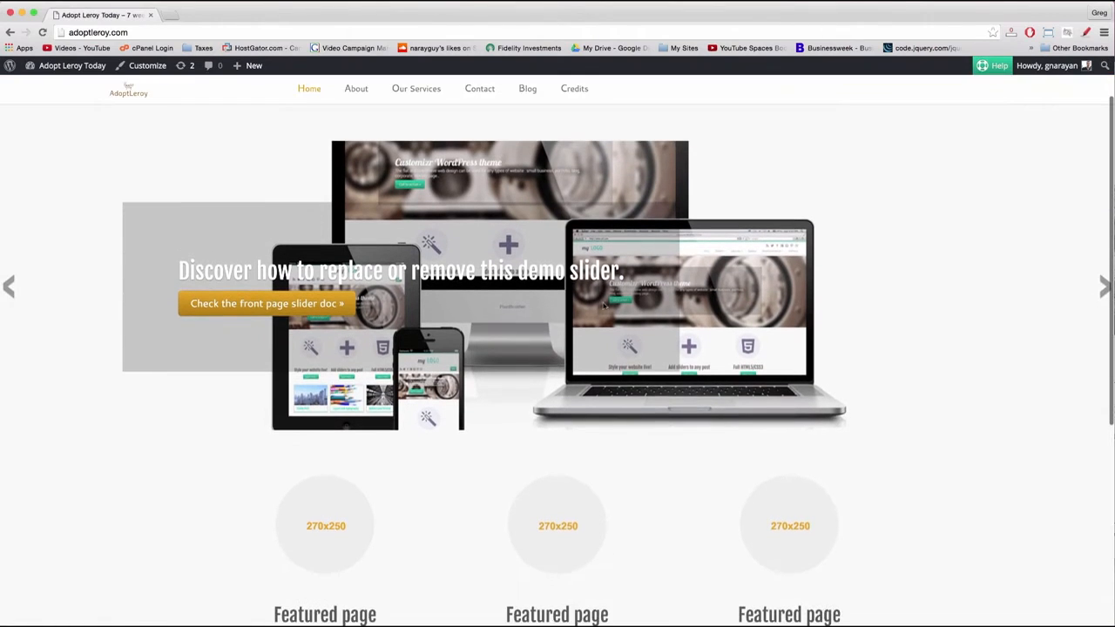
scroll(down, 3)
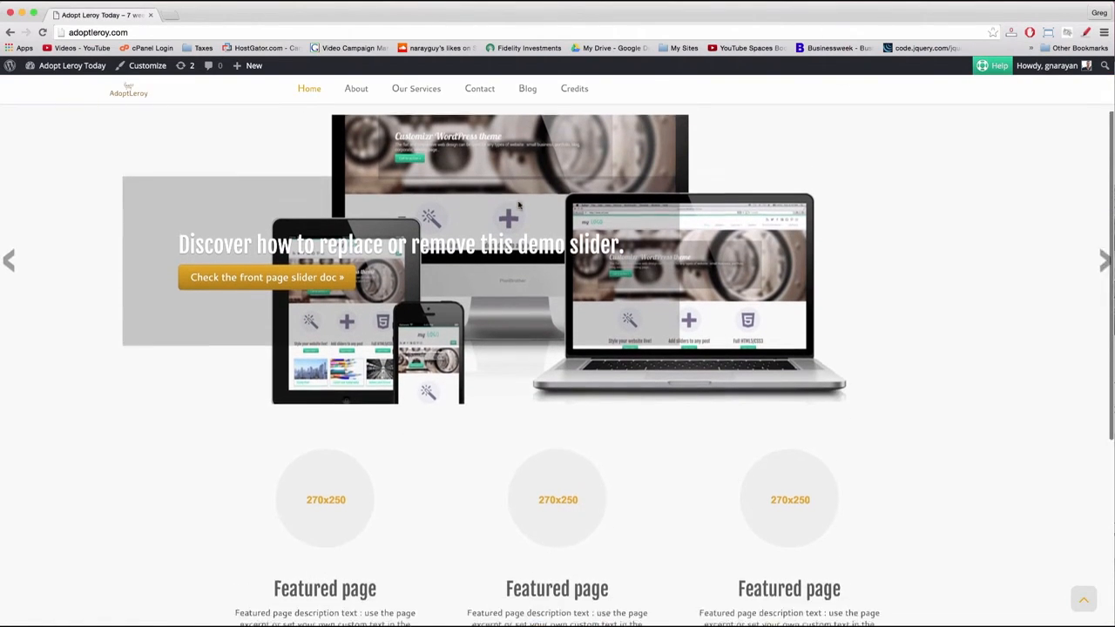
scroll(down, 3)
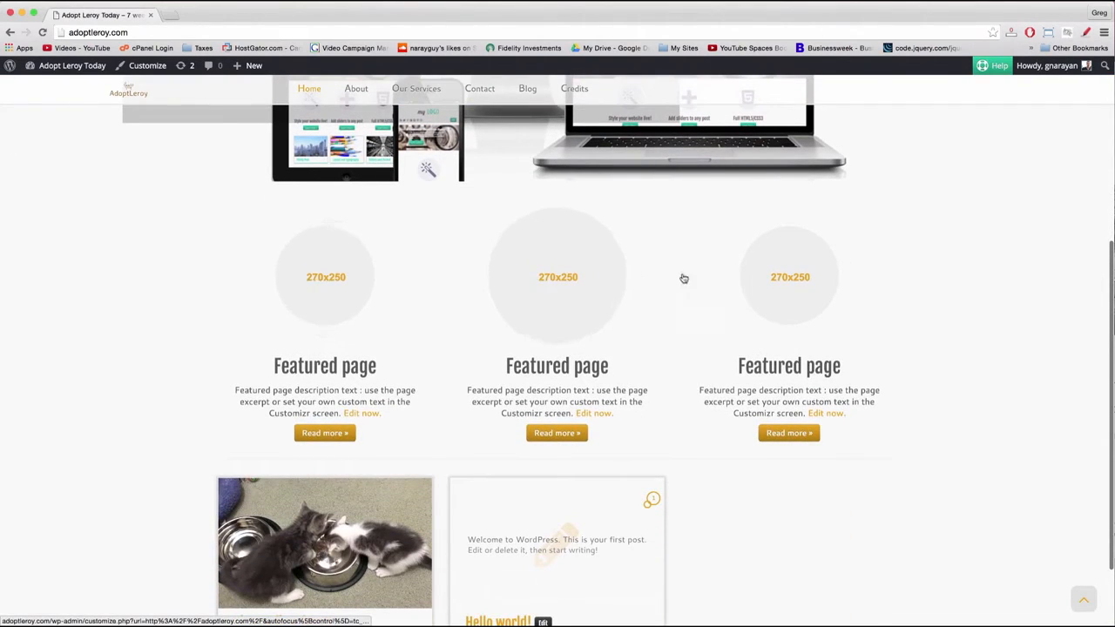
scroll(down, 3)
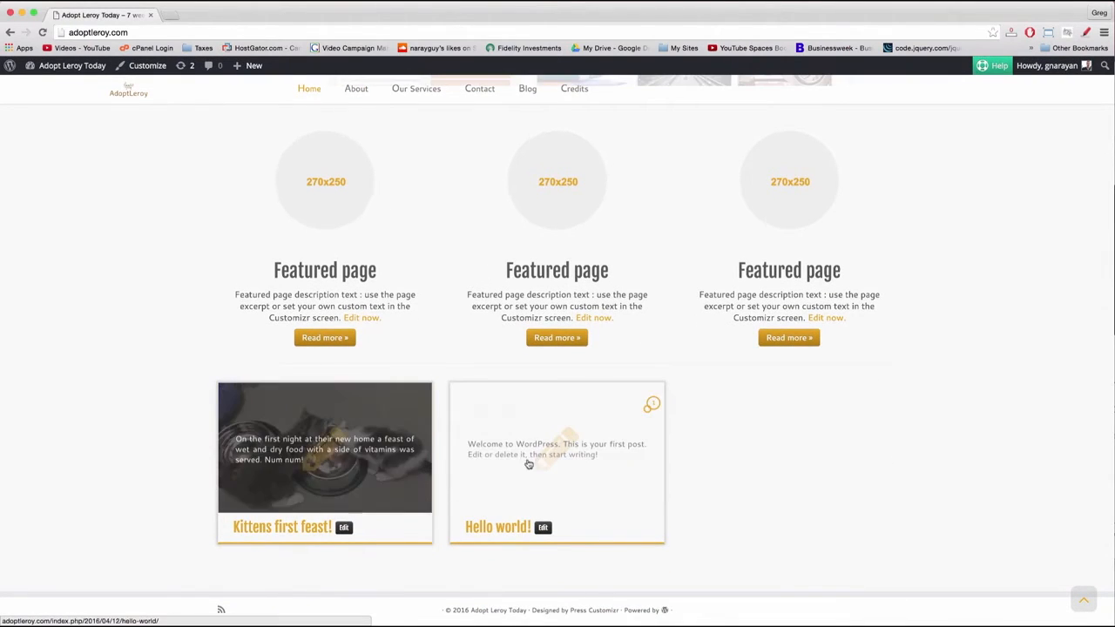
mouse_move(858, 464)
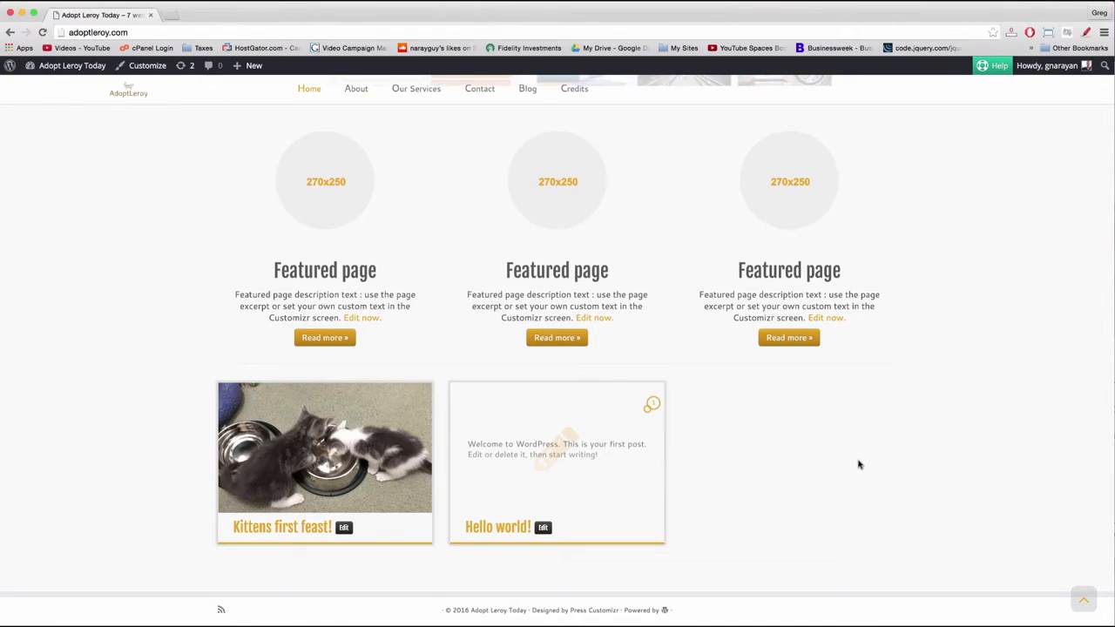
mouse_move(889, 405)
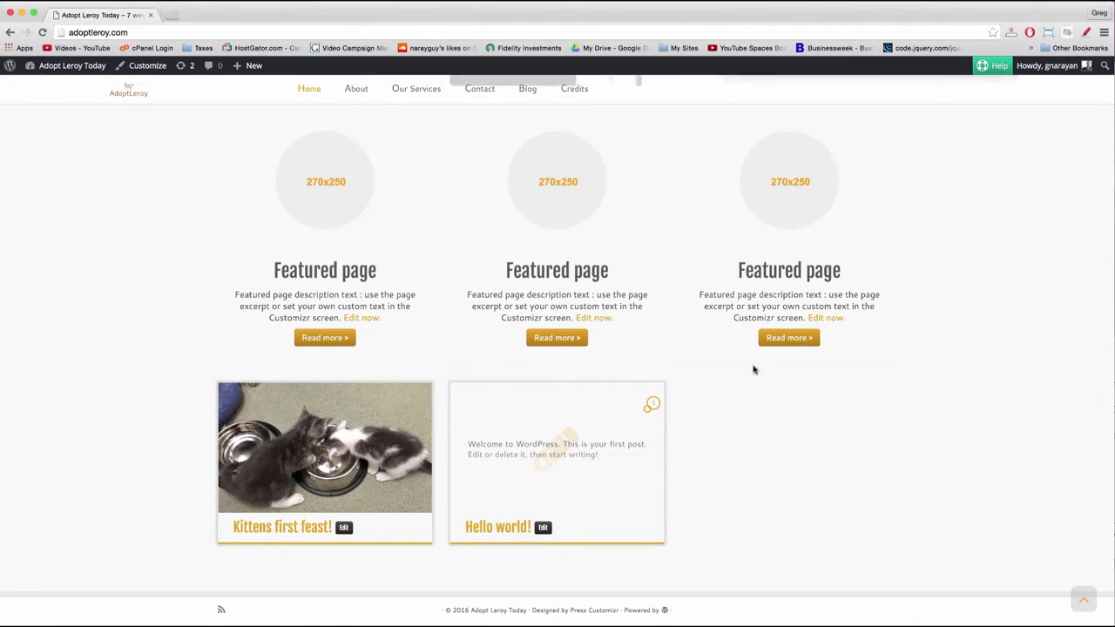
mouse_move(521, 363)
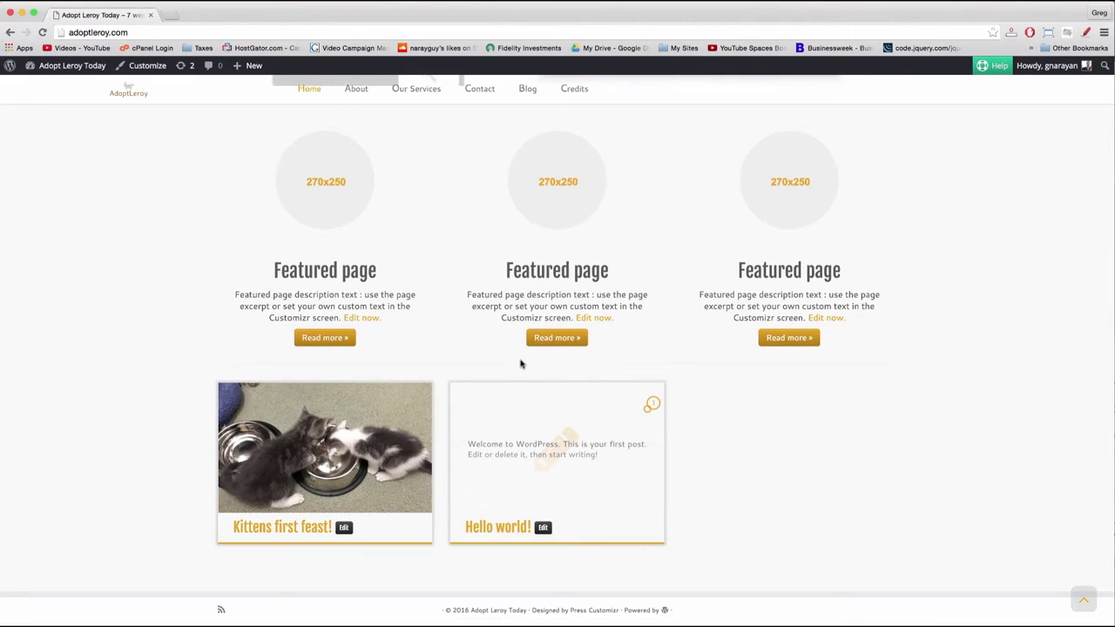
mouse_move(378, 368)
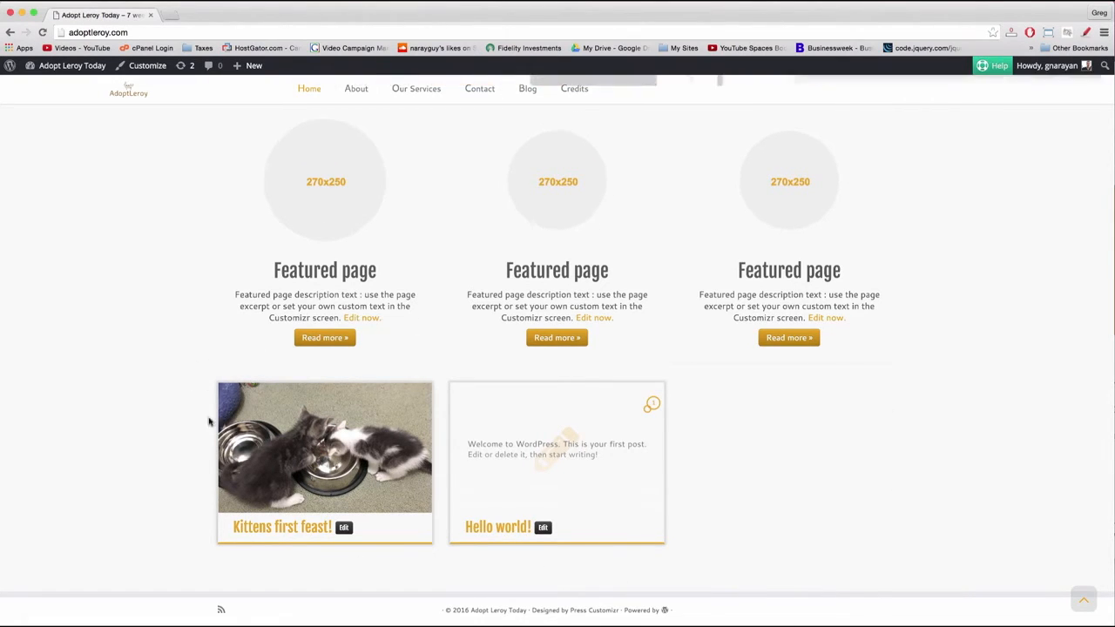
mouse_move(764, 507)
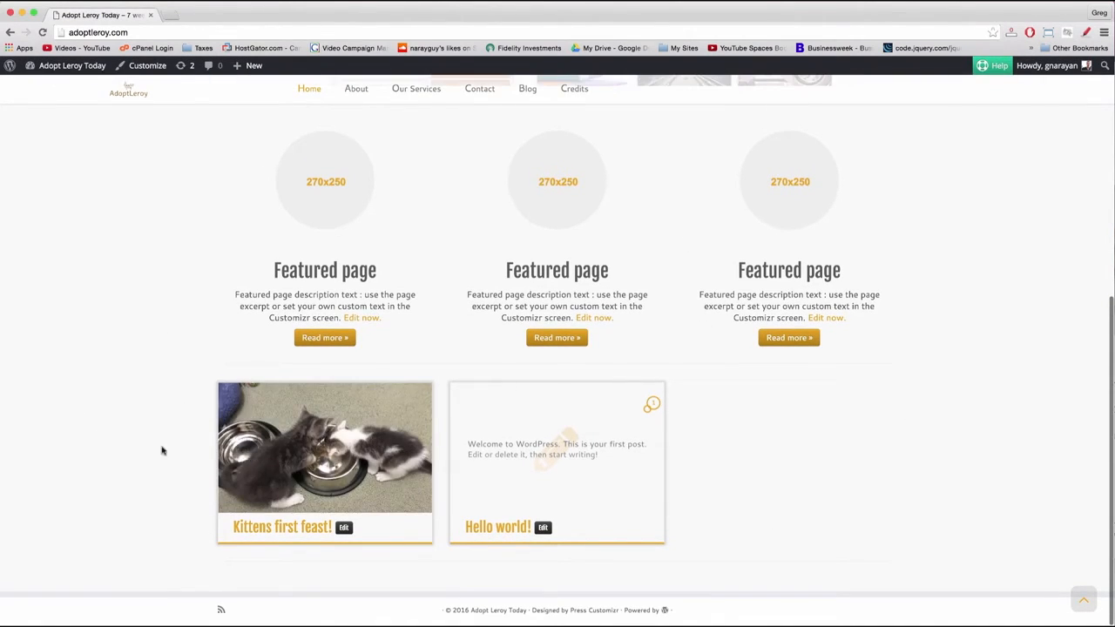
mouse_move(167, 390)
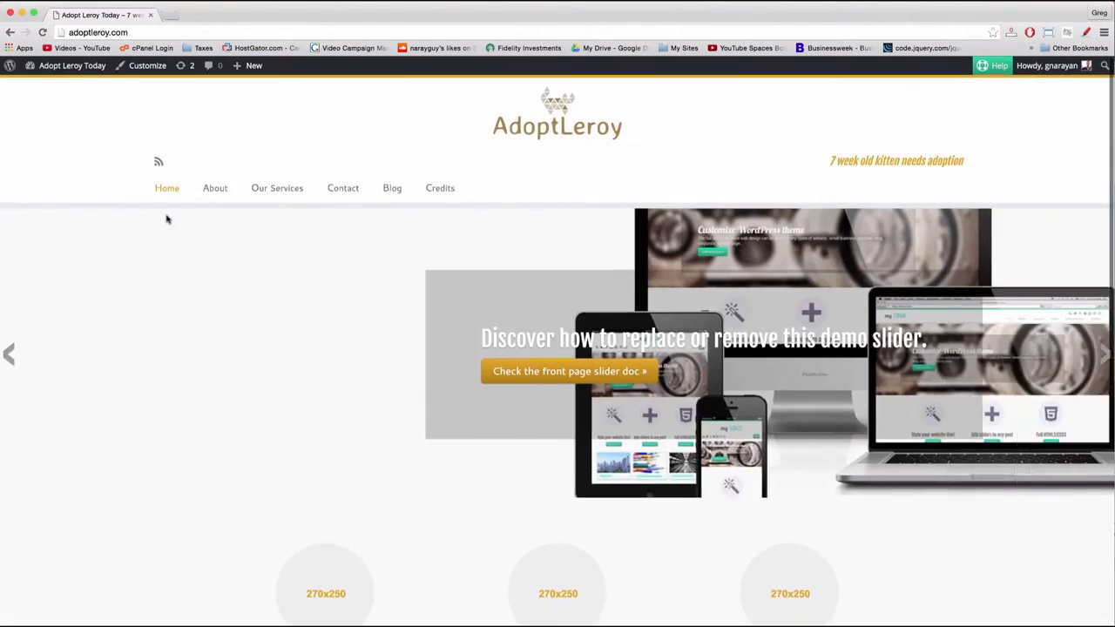
scroll(down, 3)
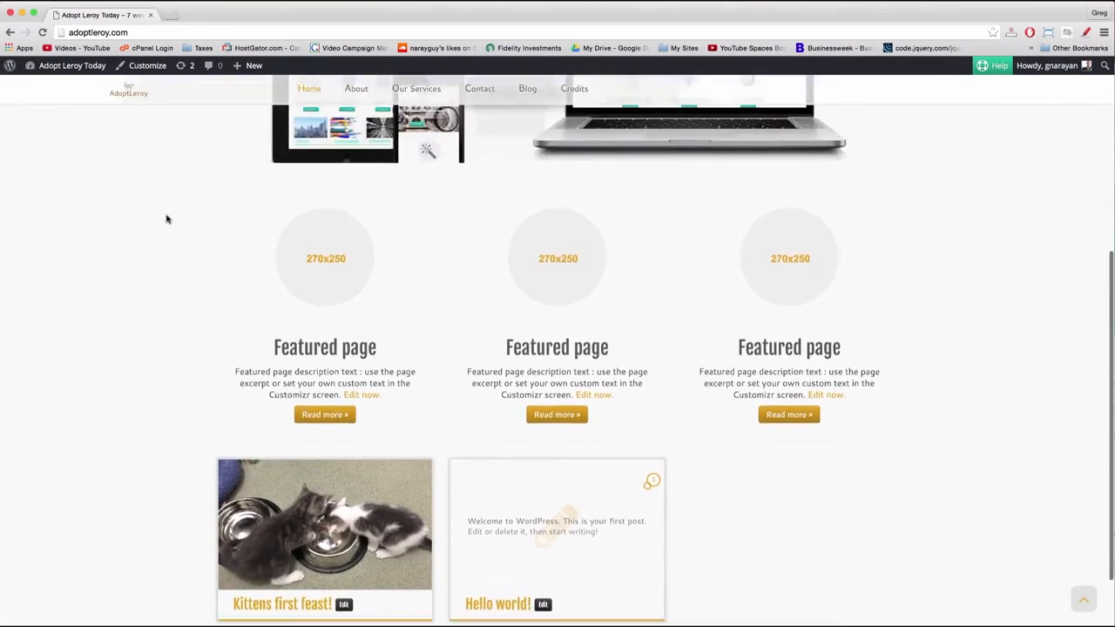
scroll(down, 3)
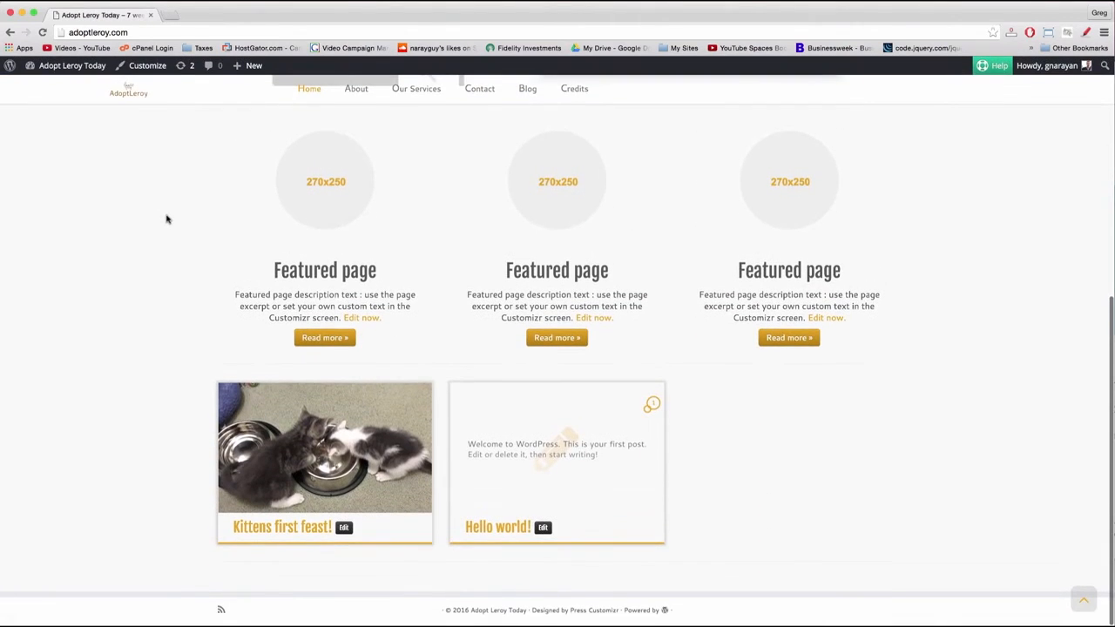
click(72, 65)
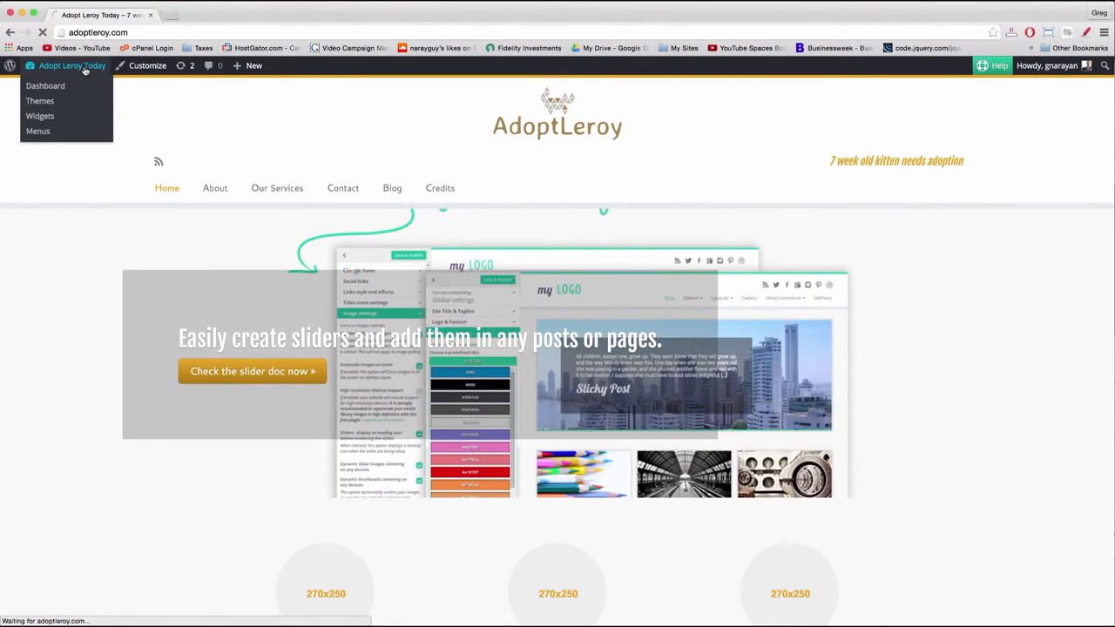
Step: Go from the live site to the Dashboard, then Settings > Reading
click(45, 85)
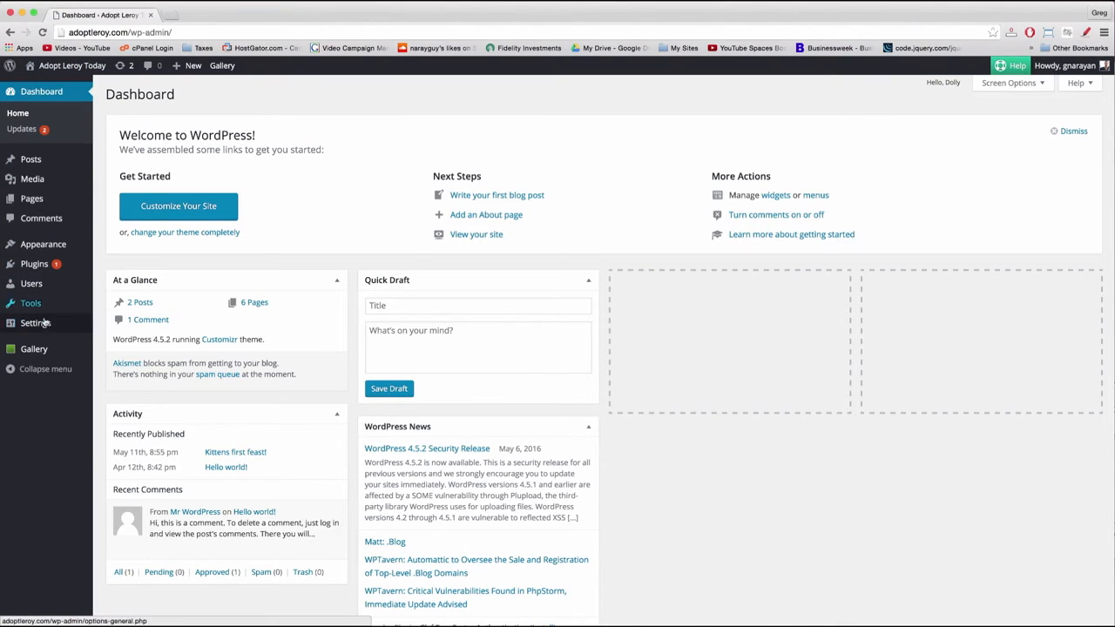
click(34, 323)
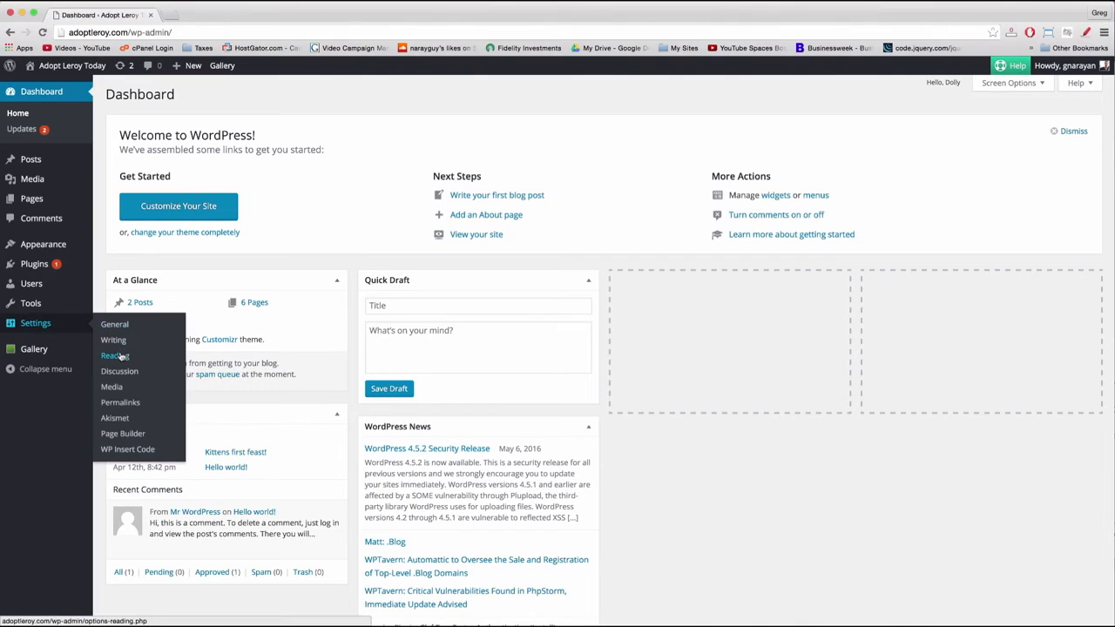
click(113, 355)
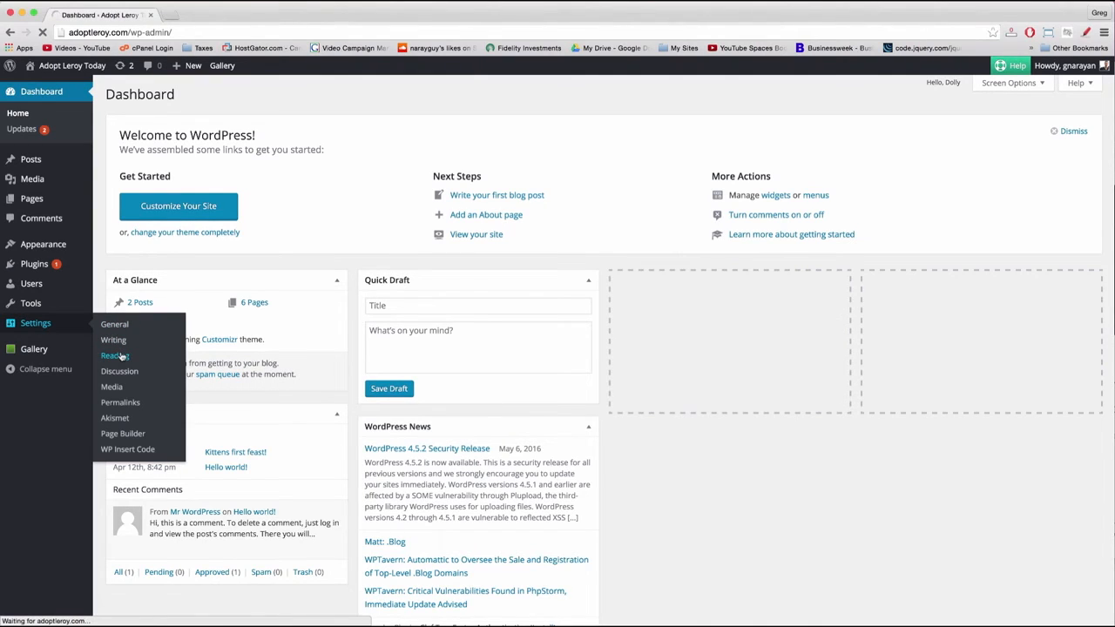
Step: Choose 'A static page', with Front Page as front page and Blog as posts page
click(112, 355)
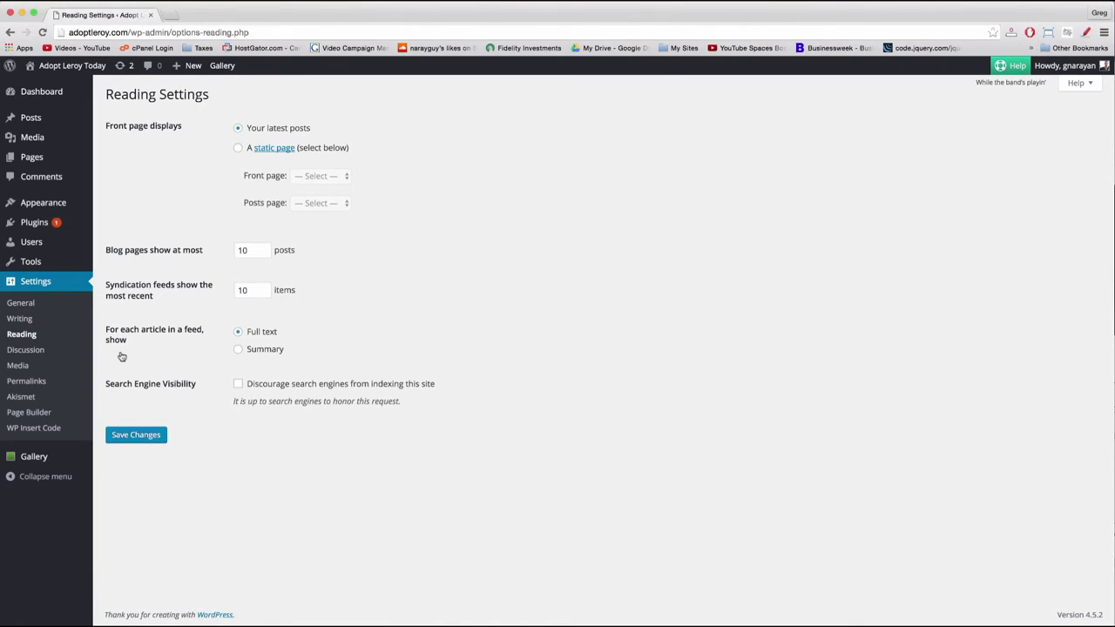
mouse_move(333, 182)
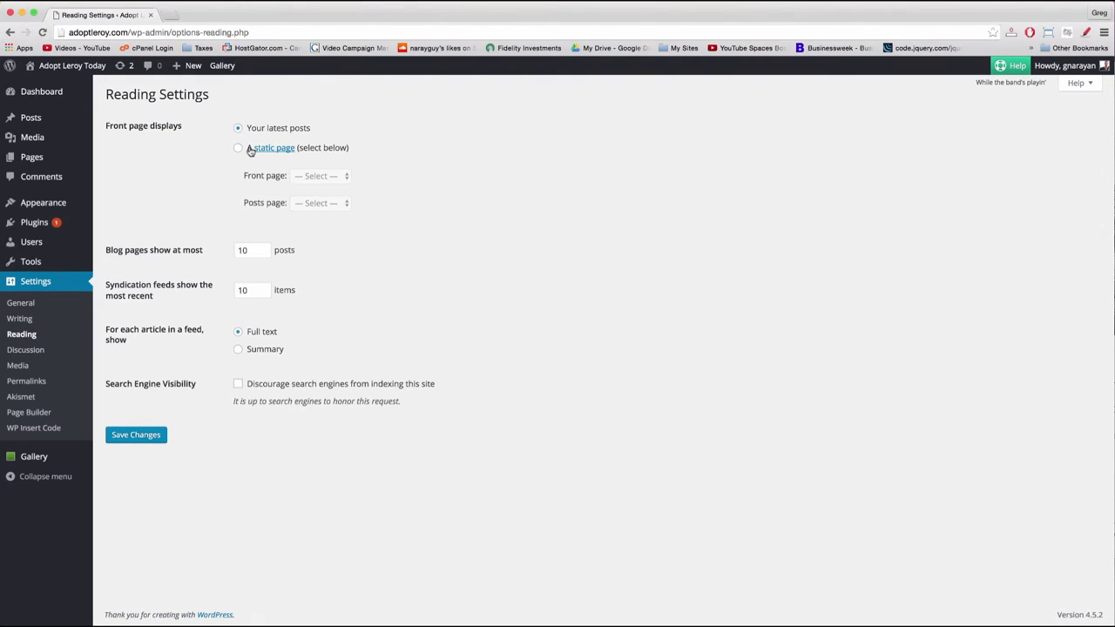
click(237, 147)
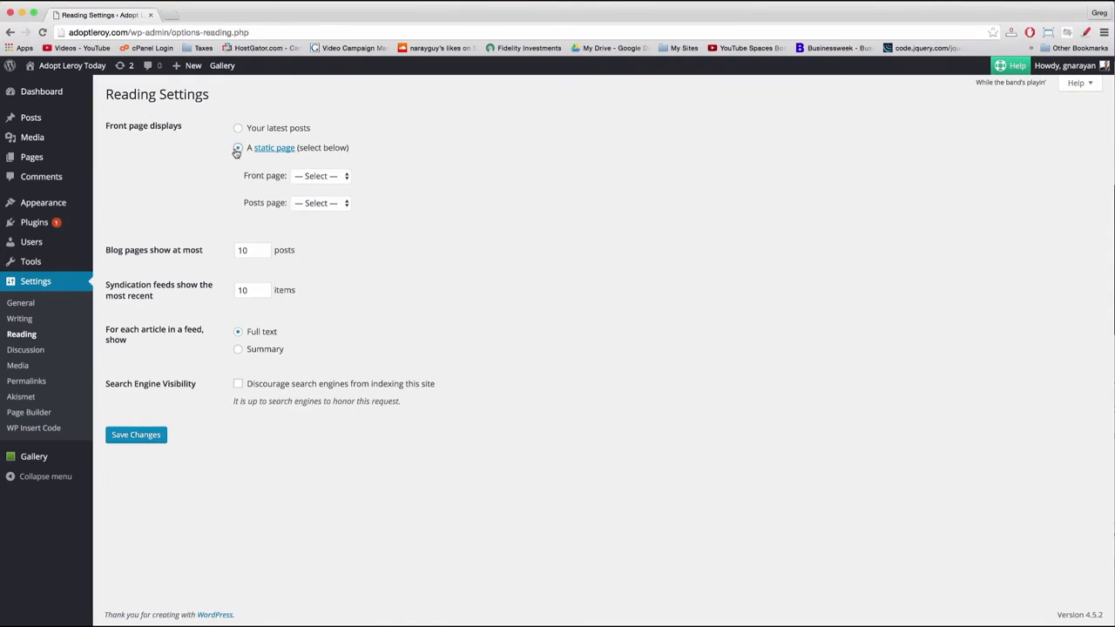
click(237, 147)
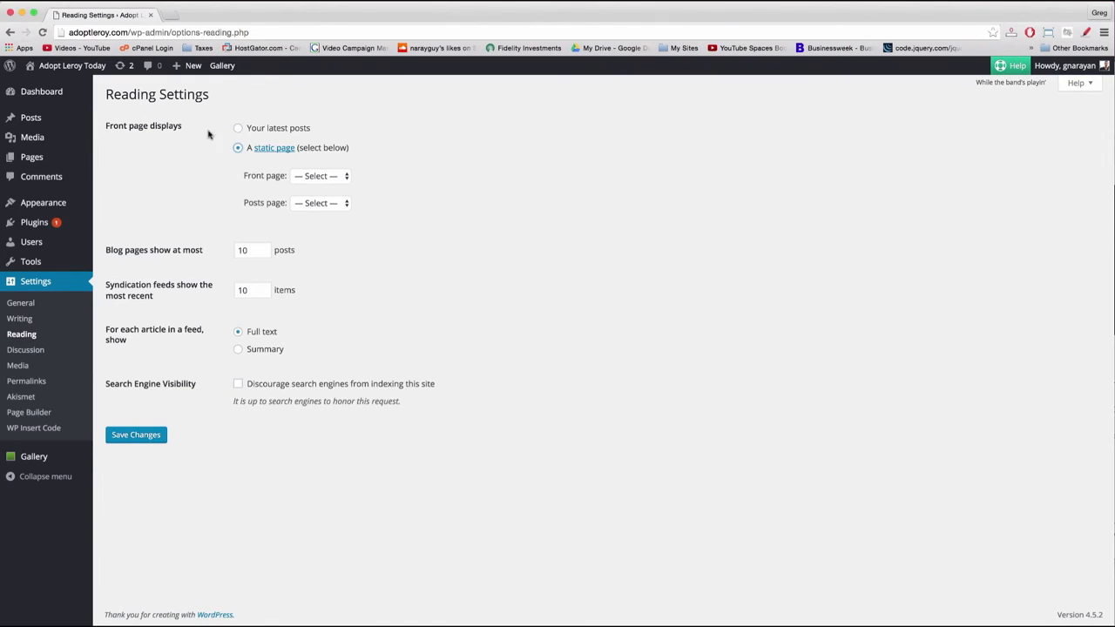
mouse_move(321, 202)
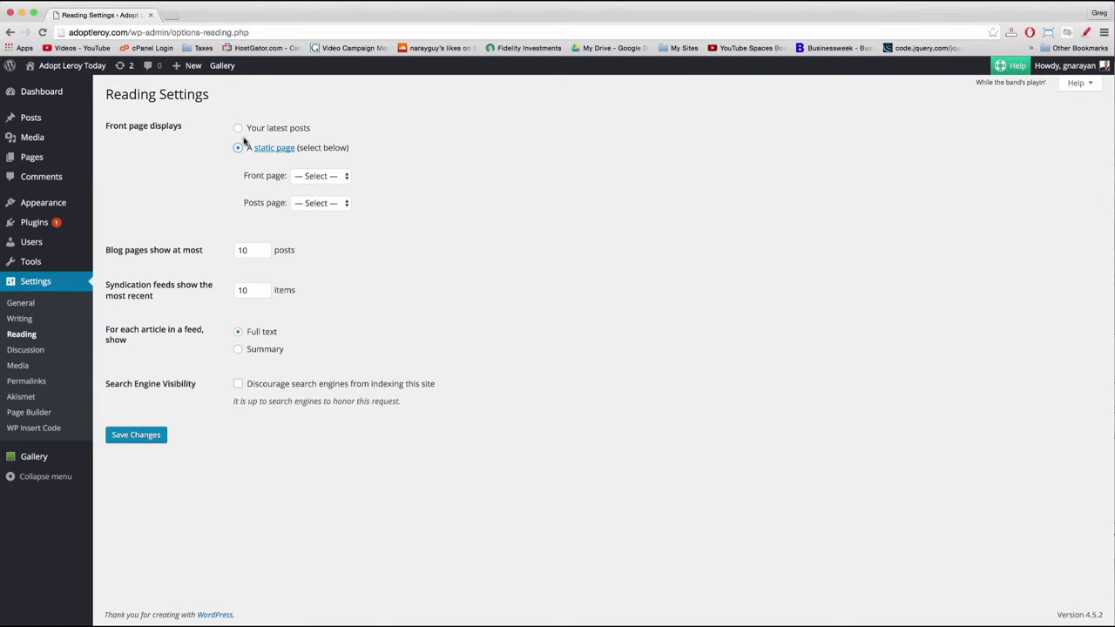
mouse_move(273, 152)
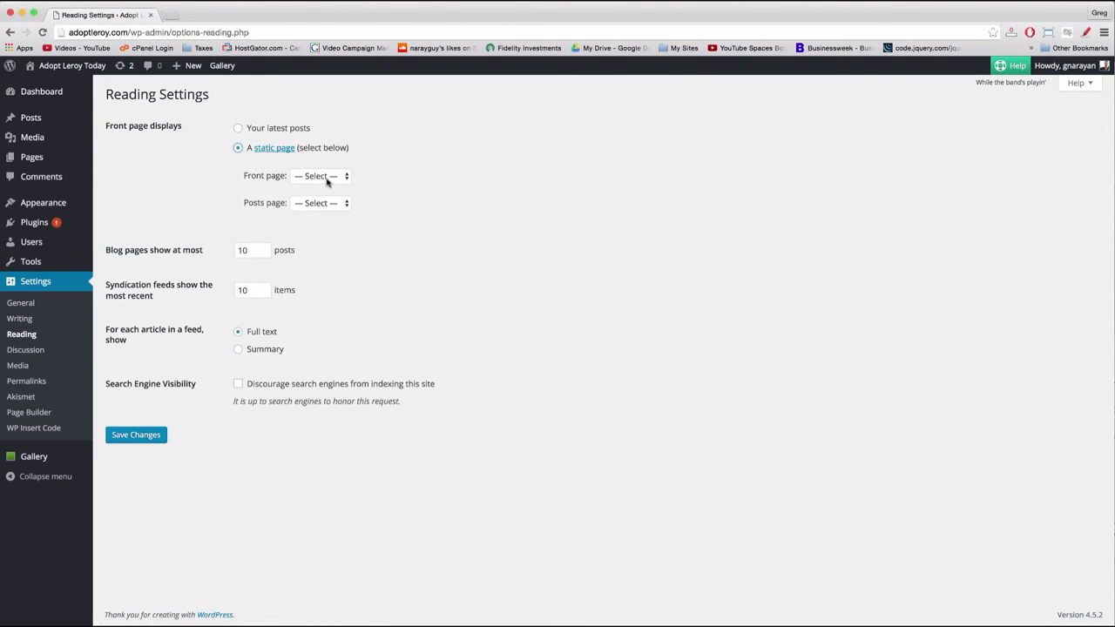
click(320, 175)
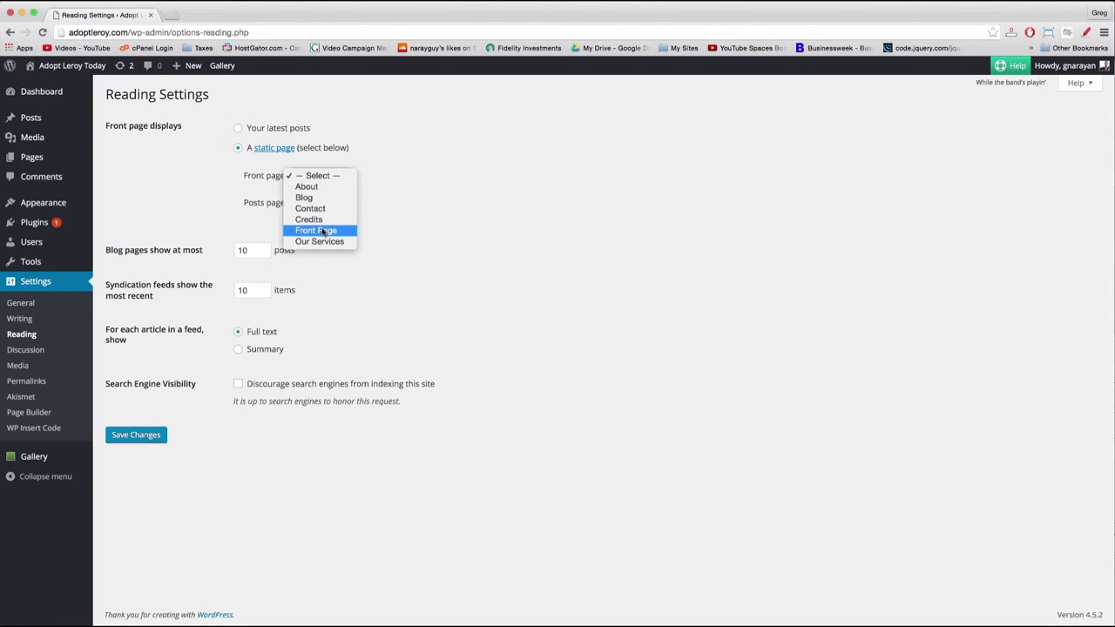
click(317, 230)
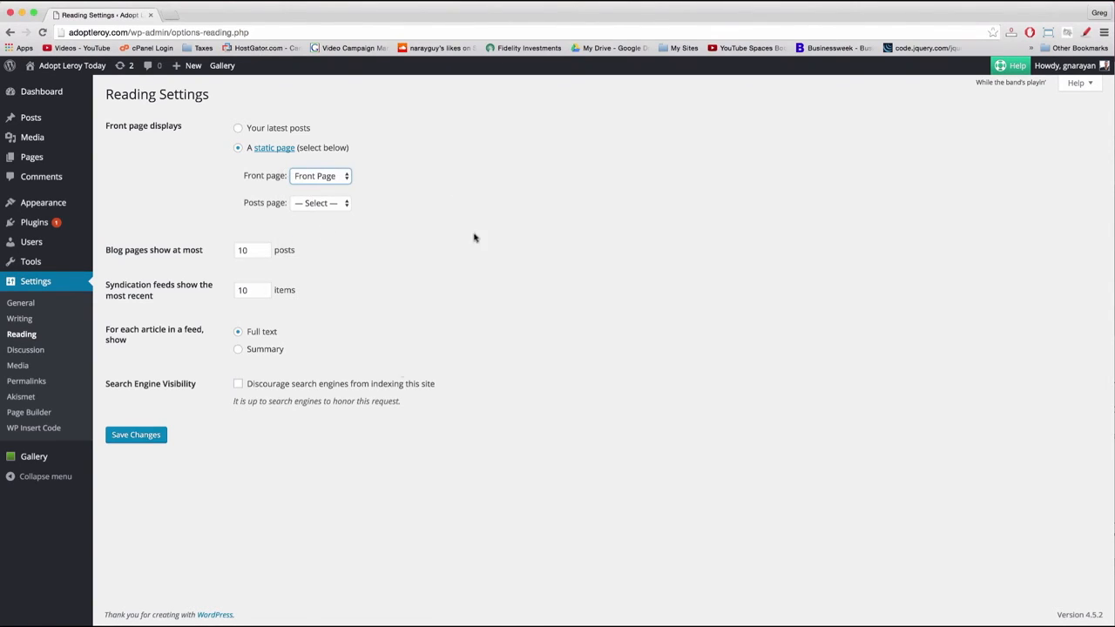
mouse_move(465, 321)
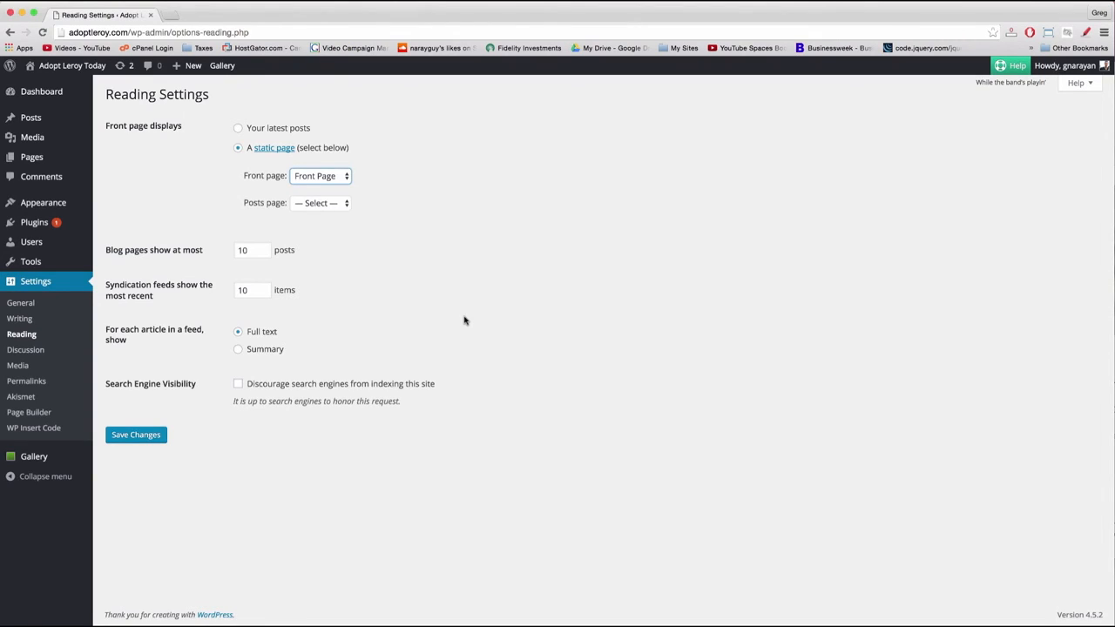
click(319, 203)
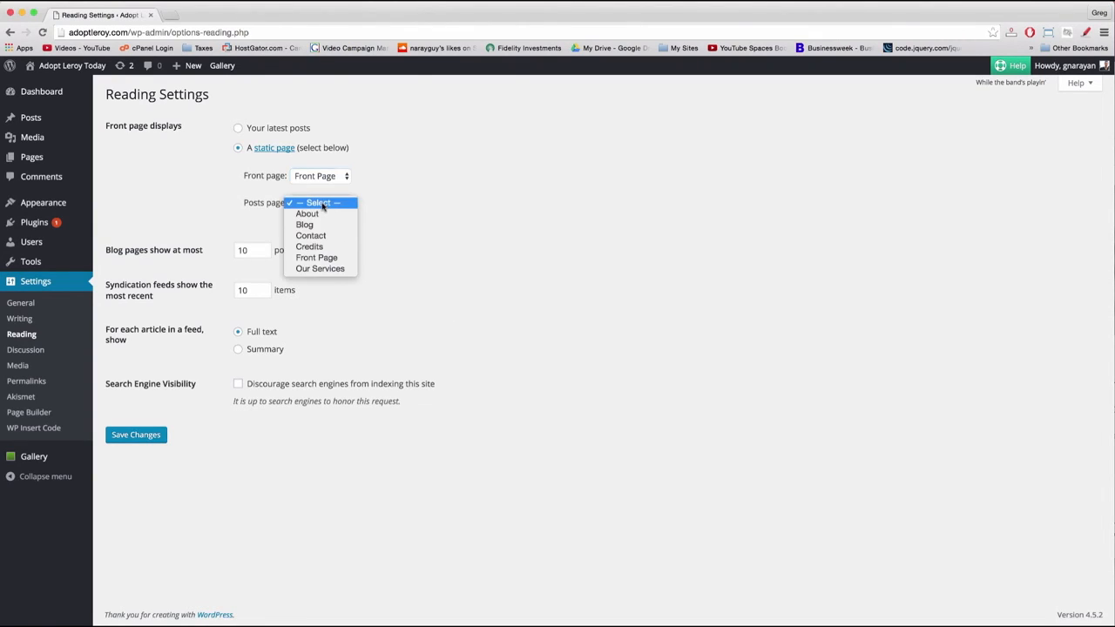
click(318, 202)
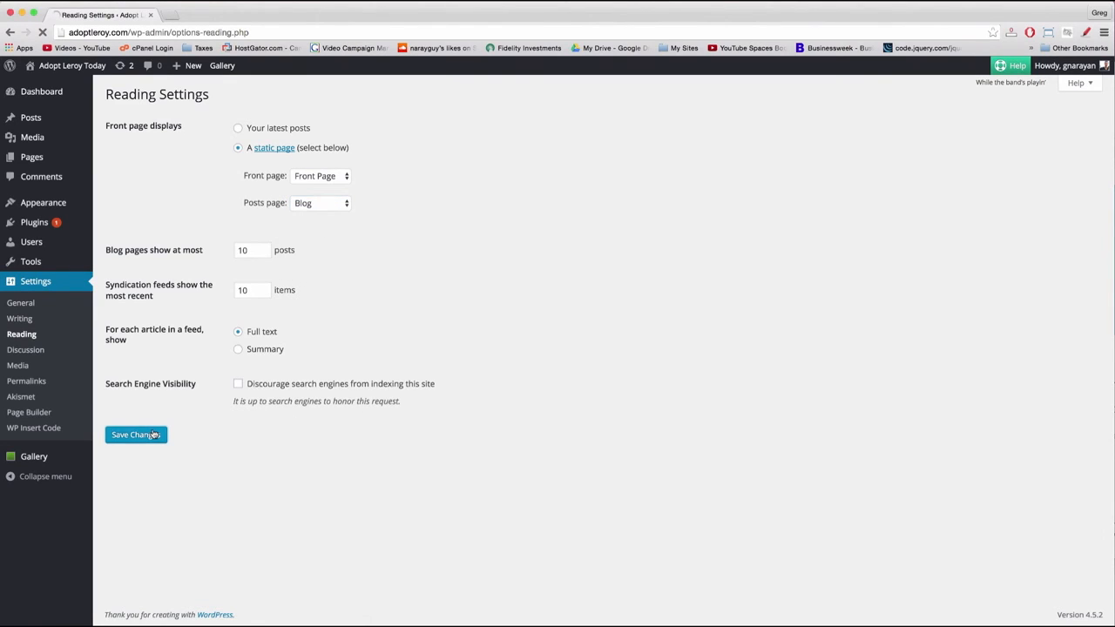
Step: Save the Reading settings, view the live home page, and open Blog
click(136, 434)
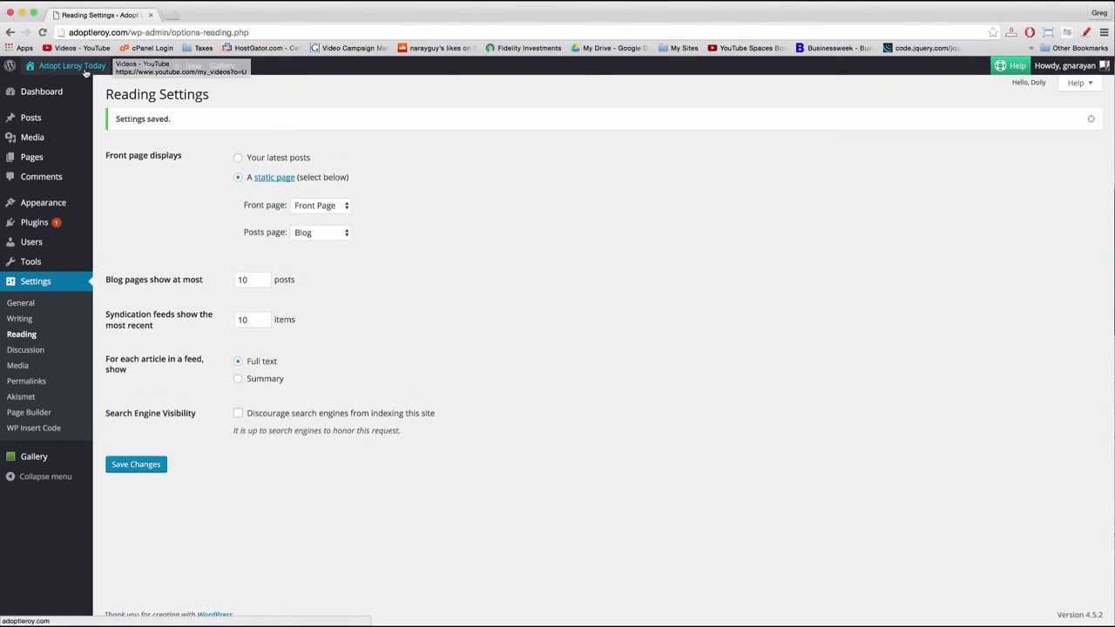
click(66, 67)
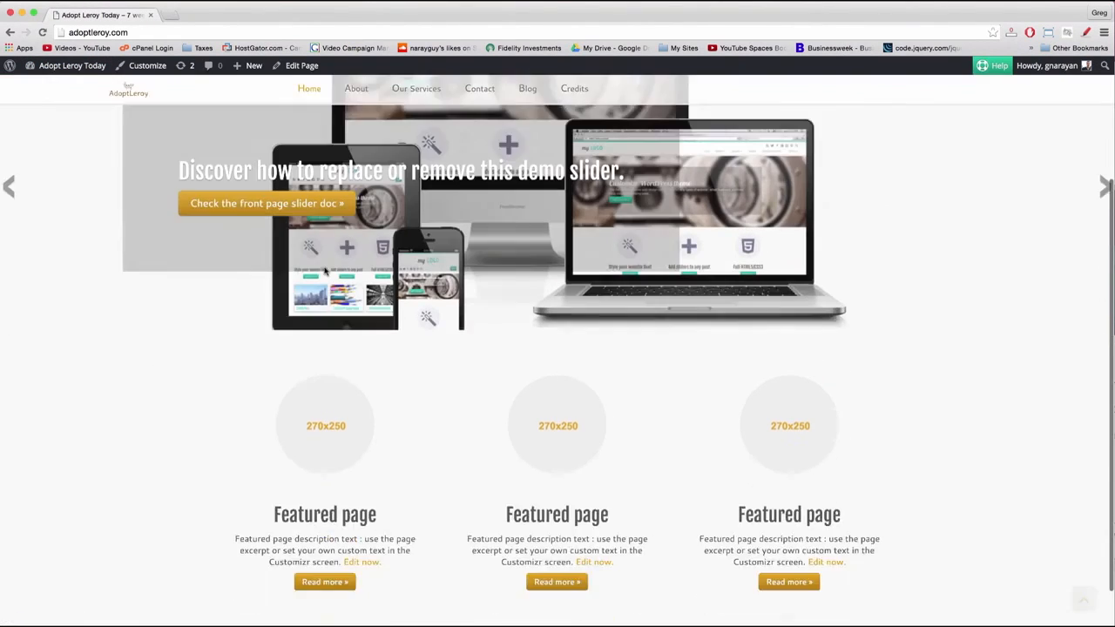
scroll(down, 3)
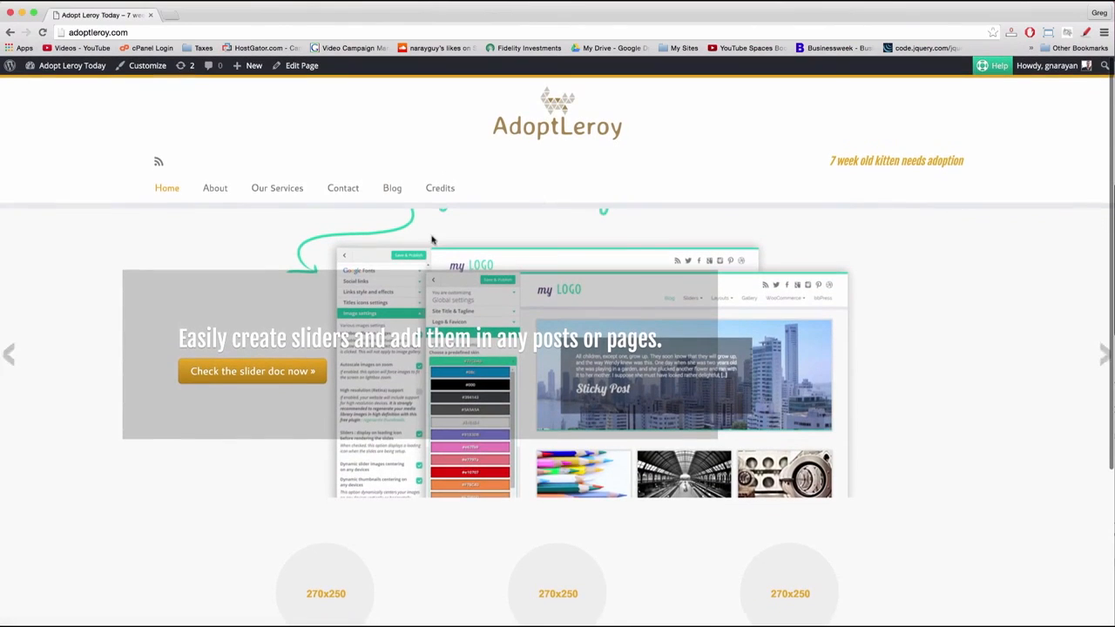
click(392, 188)
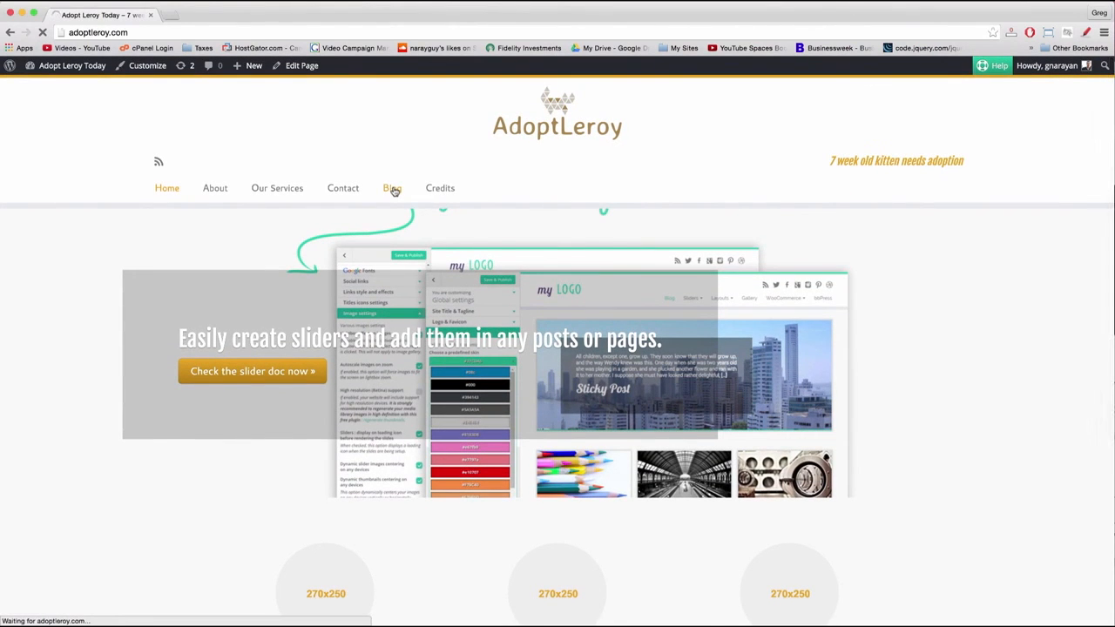
mouse_move(184, 173)
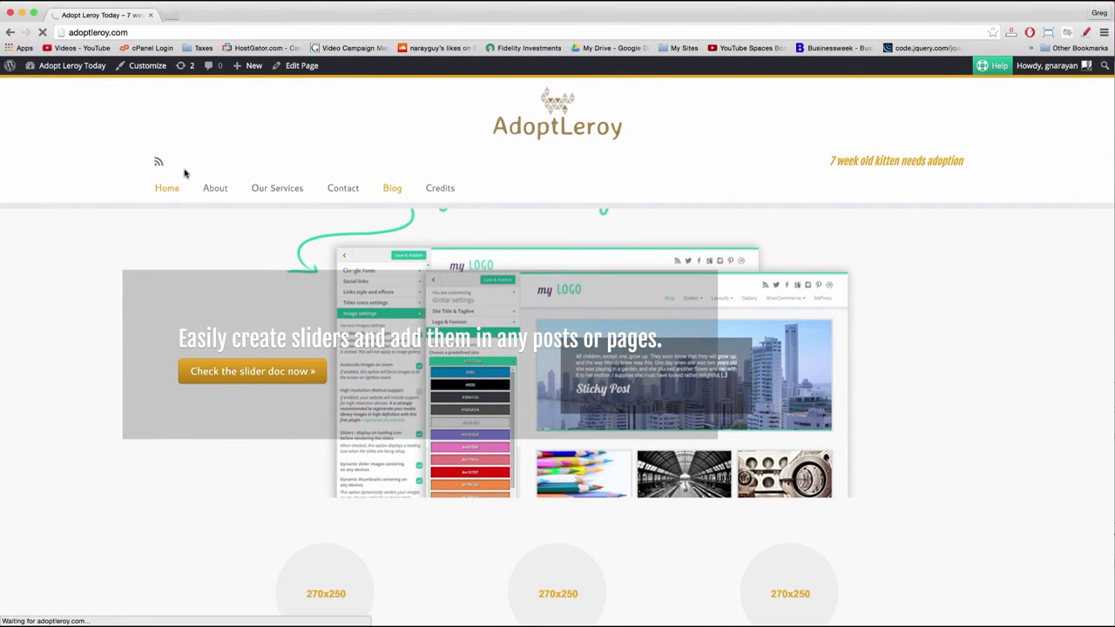